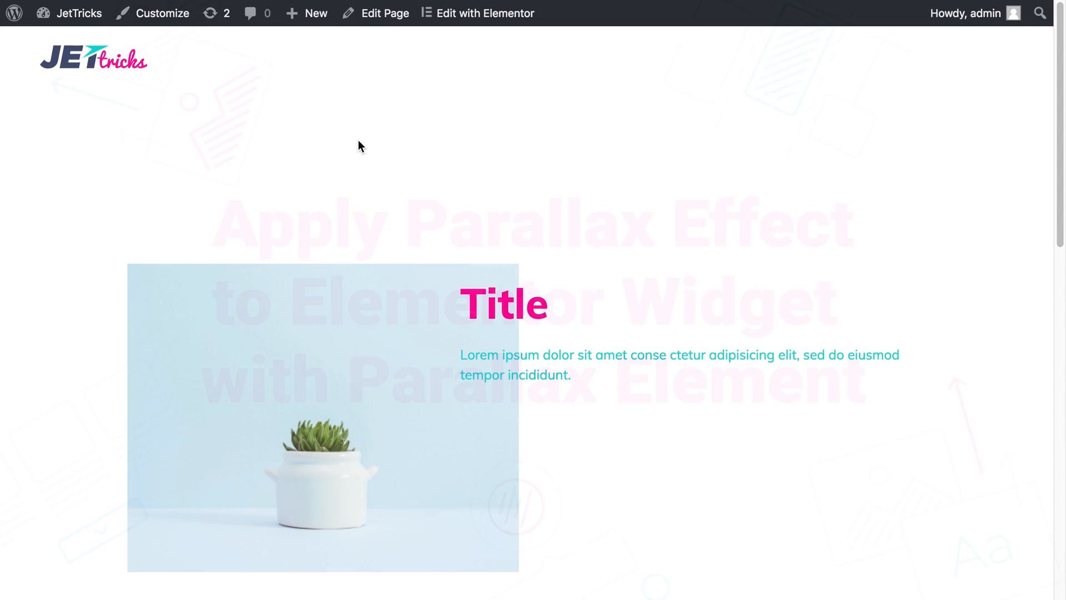
Step: Scroll through the page to inspect the overlapping-image sections
scroll(down, 3)
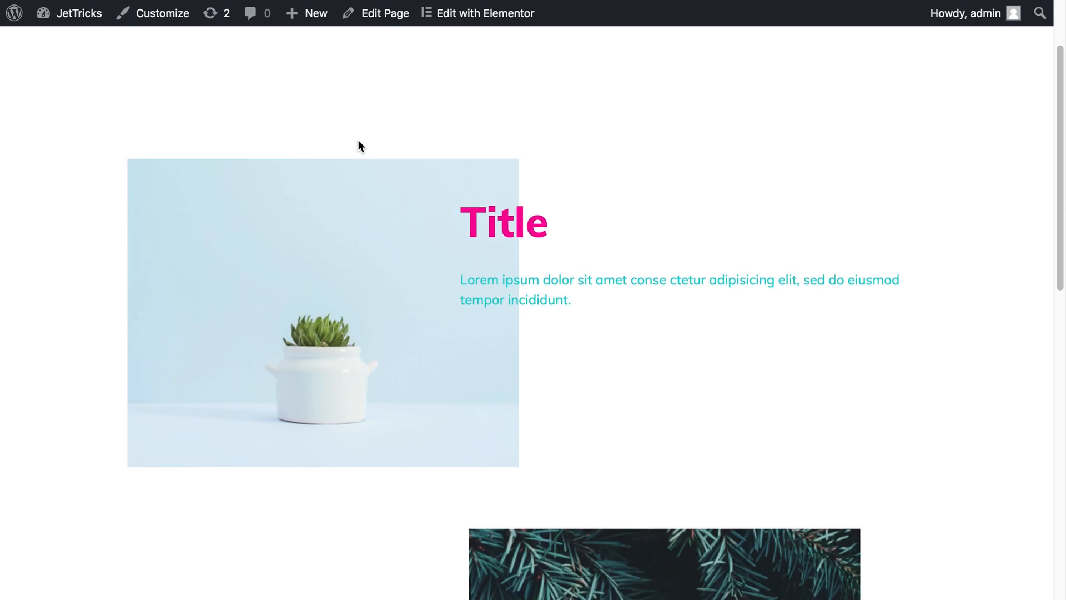
scroll(down, 3)
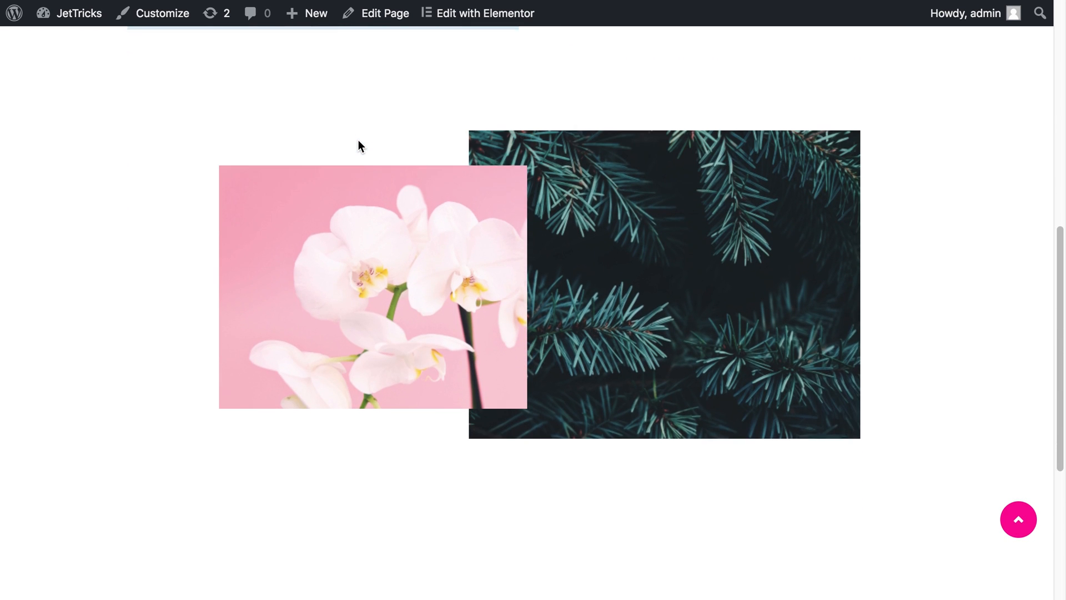
scroll(down, 3)
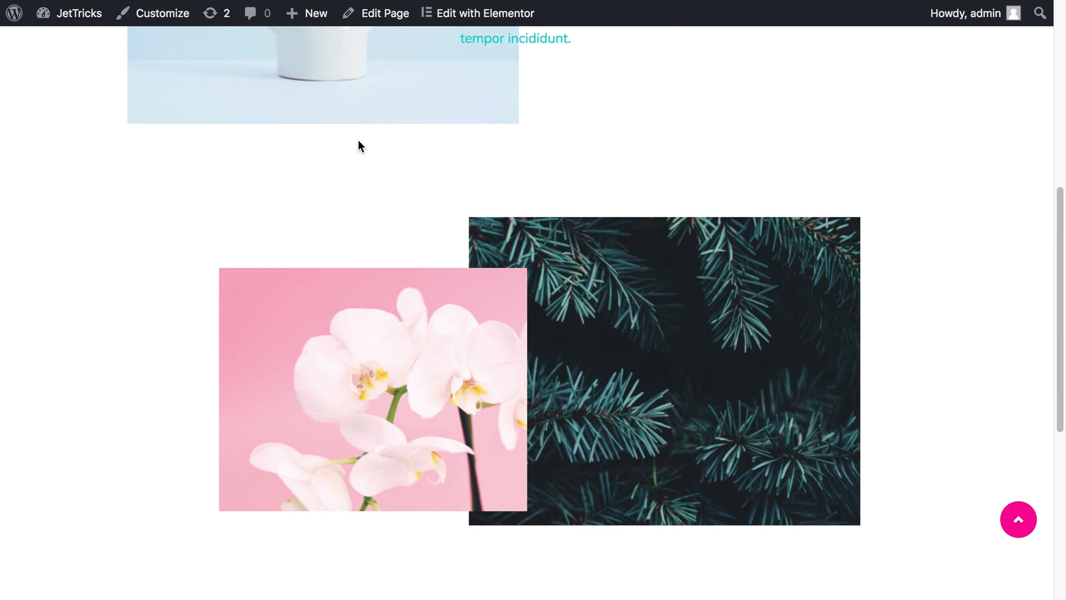
scroll(up, 3)
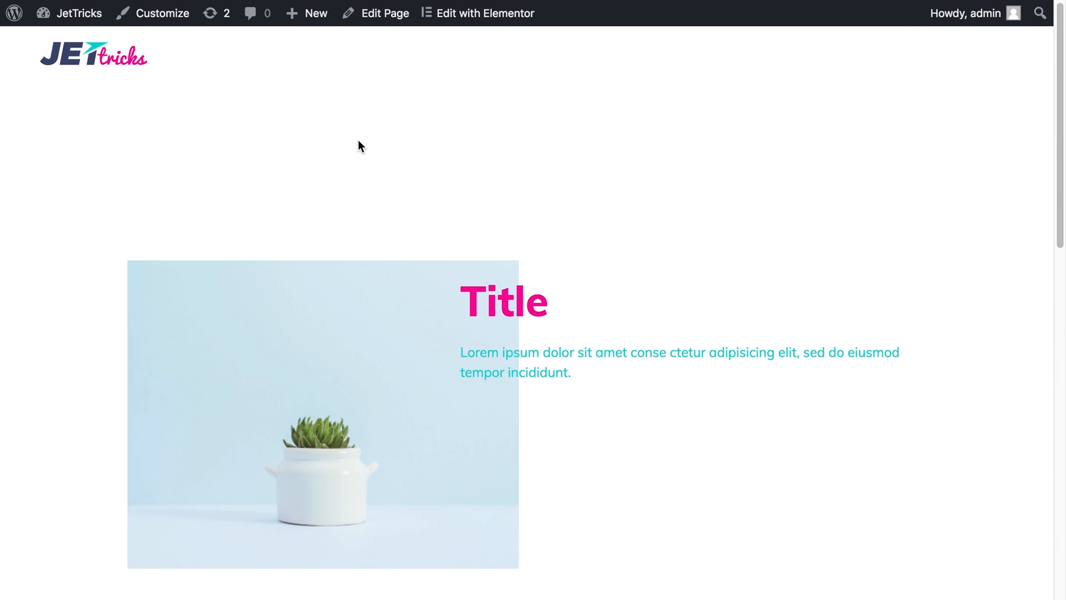
scroll(down, 3)
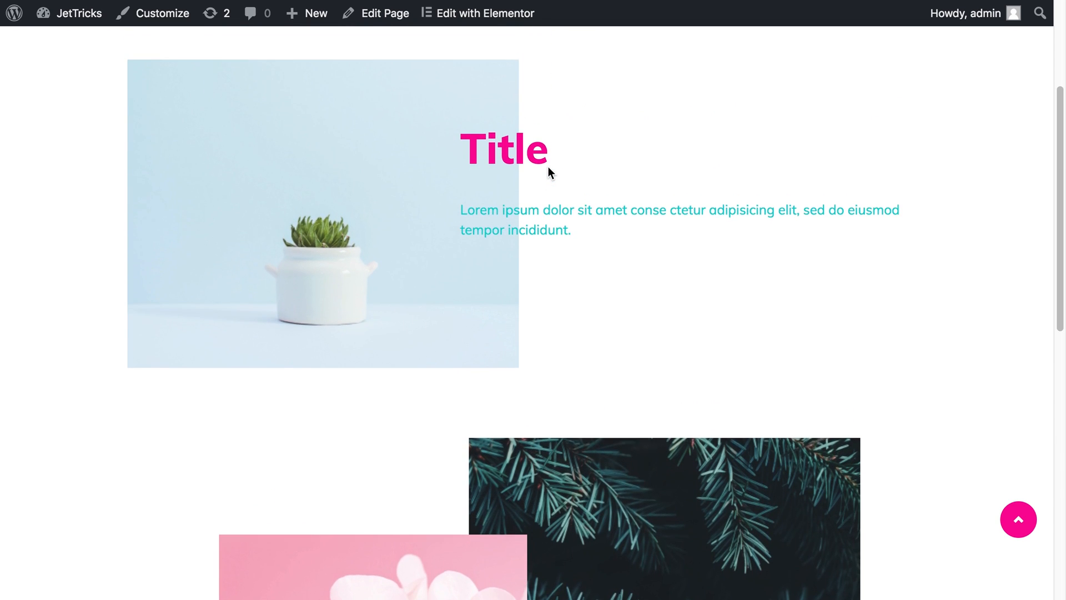
scroll(down, 3)
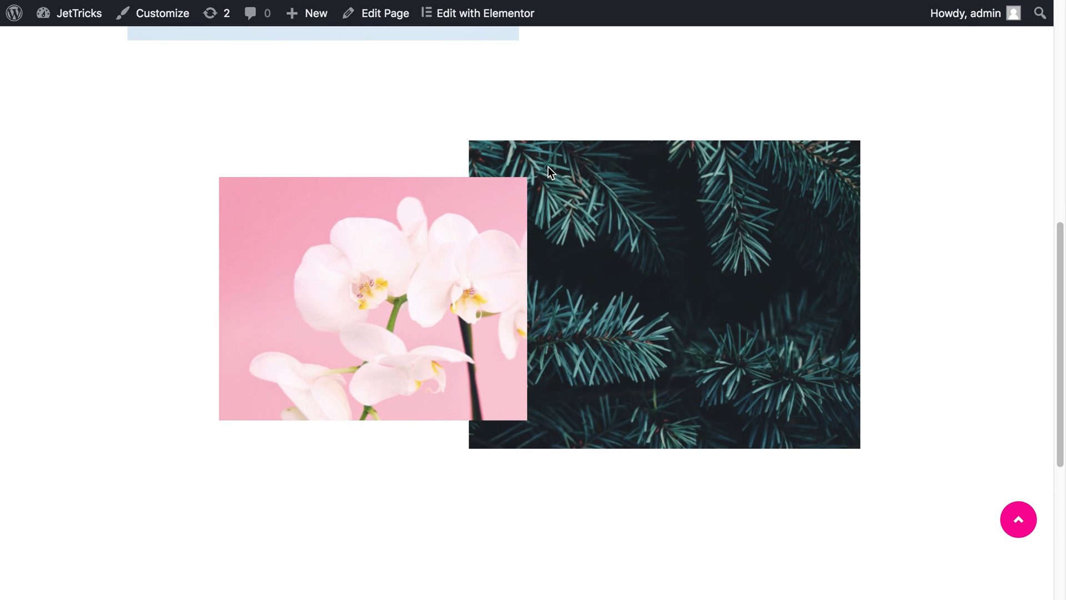
mouse_move(164, 76)
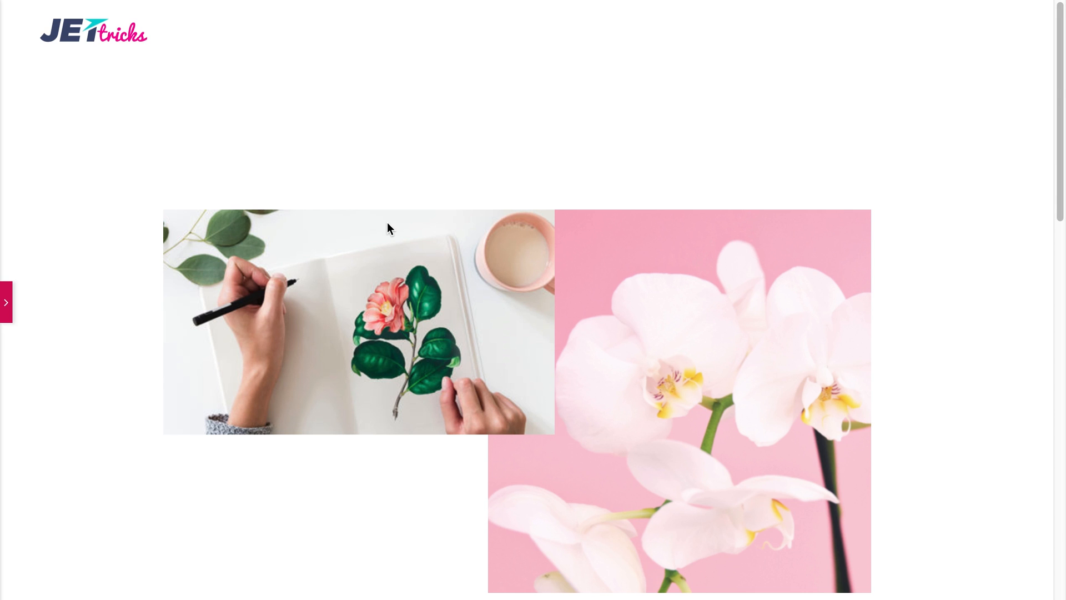
scroll(down, 3)
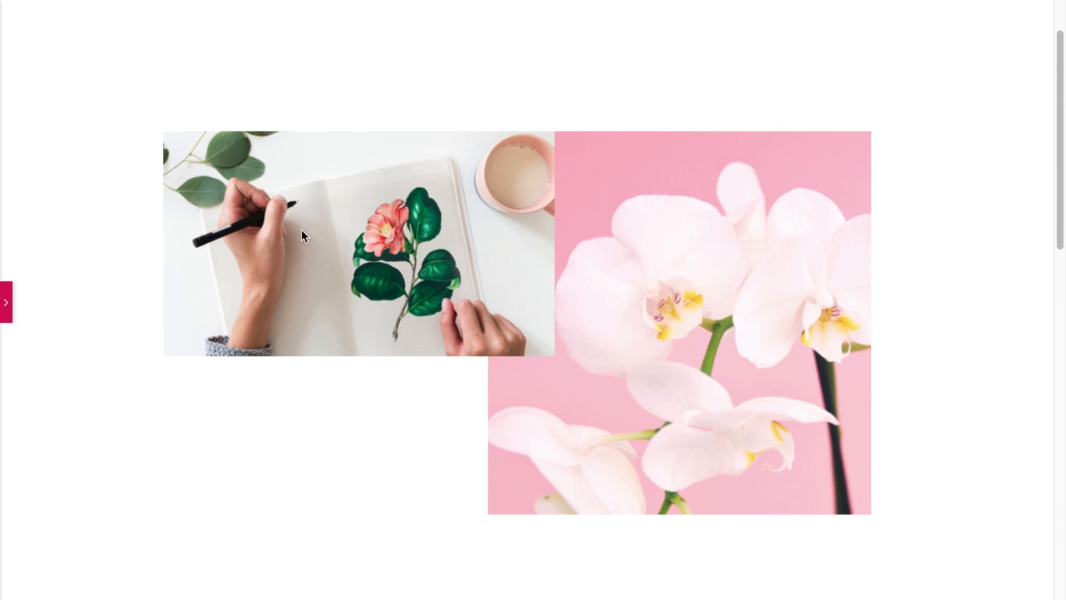
scroll(down, 3)
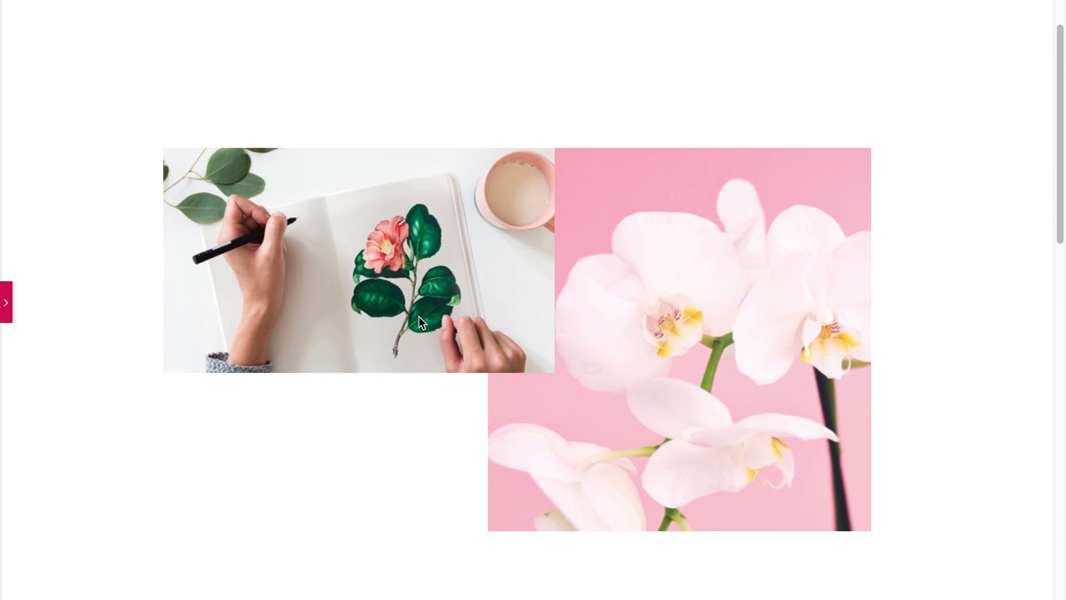
scroll(down, 3)
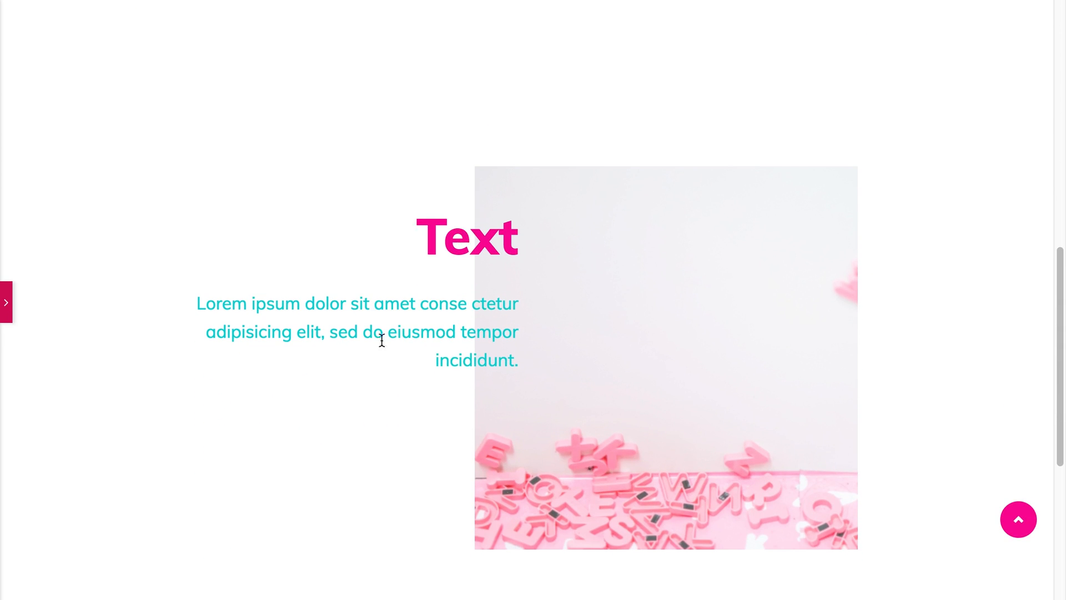
scroll(down, 3)
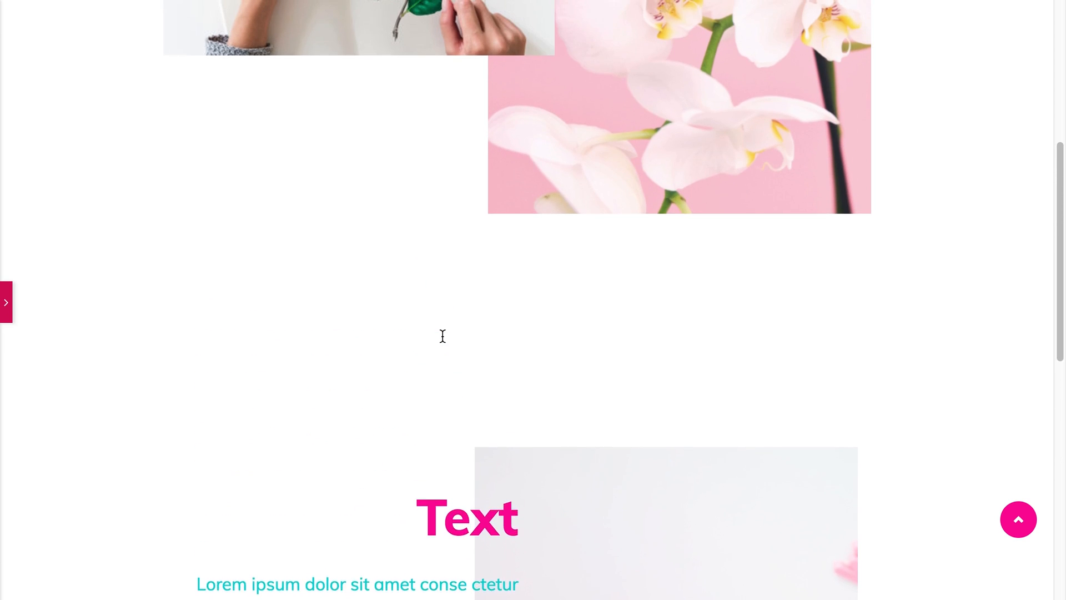
scroll(up, 3)
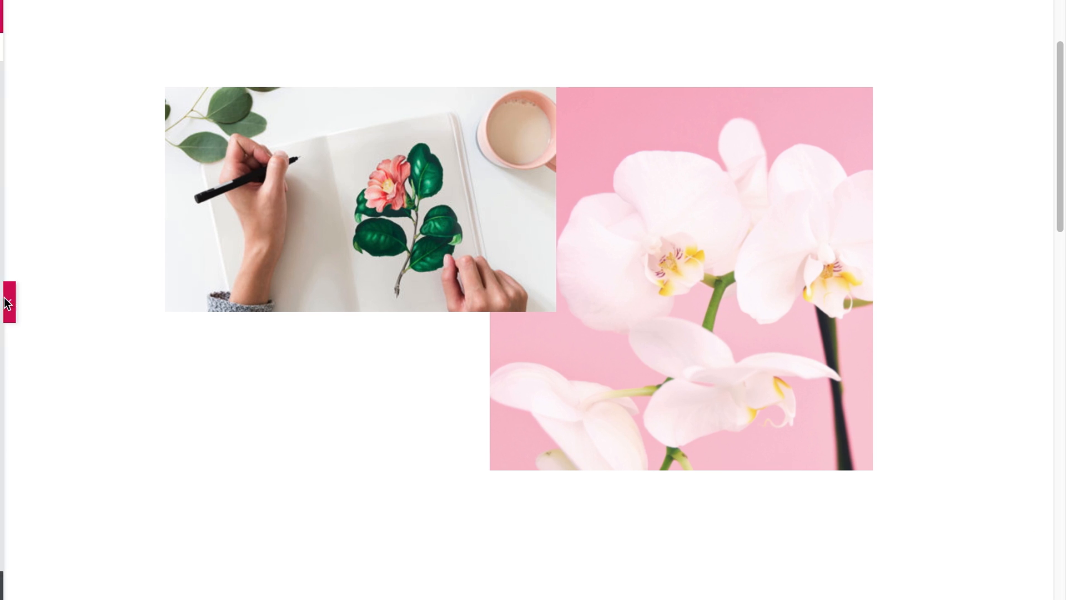
Step: Show the panel and the sketching-hands image's Advanced settings: -300 right margin, Jet Tricks
click(8, 303)
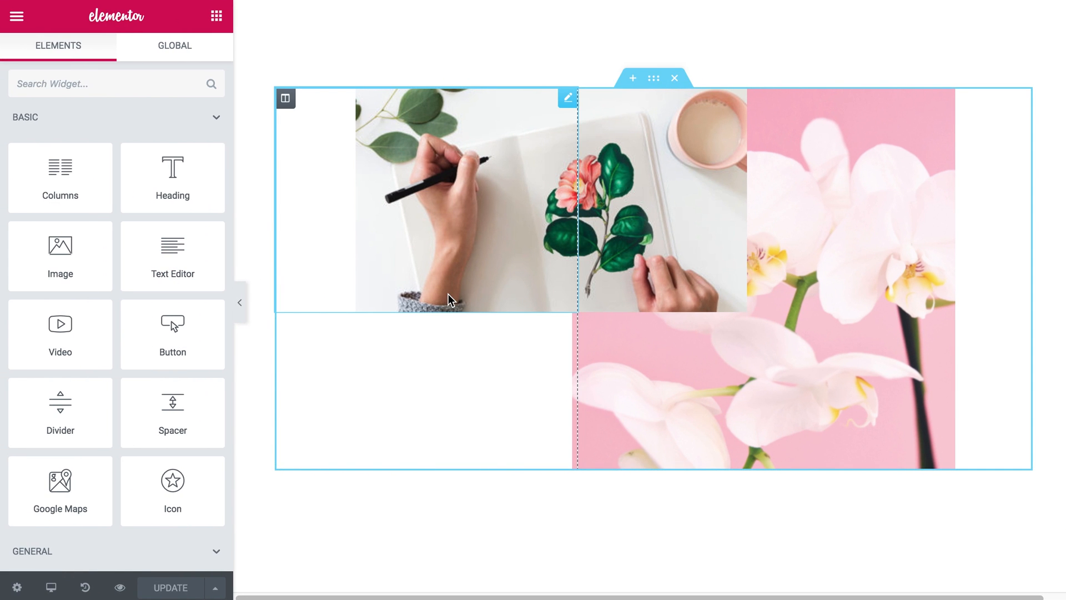
mouse_move(487, 248)
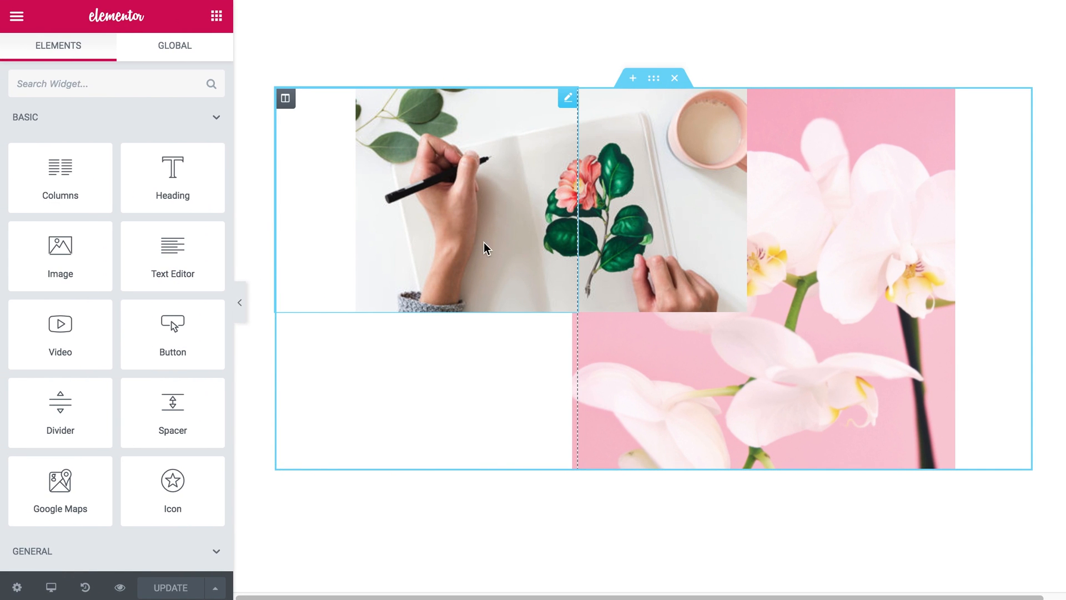
mouse_move(485, 188)
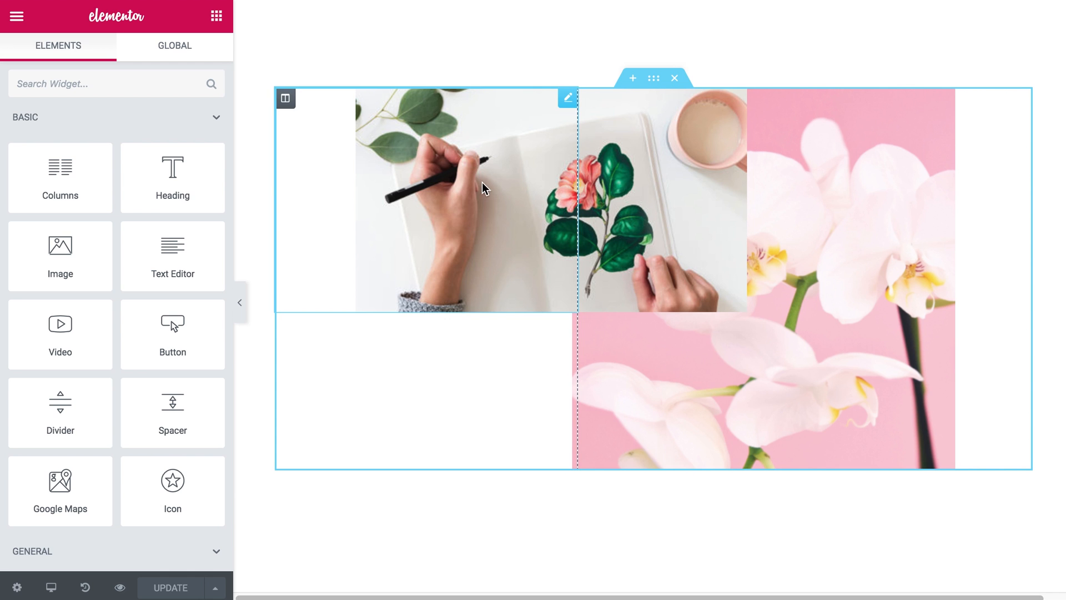
mouse_move(483, 216)
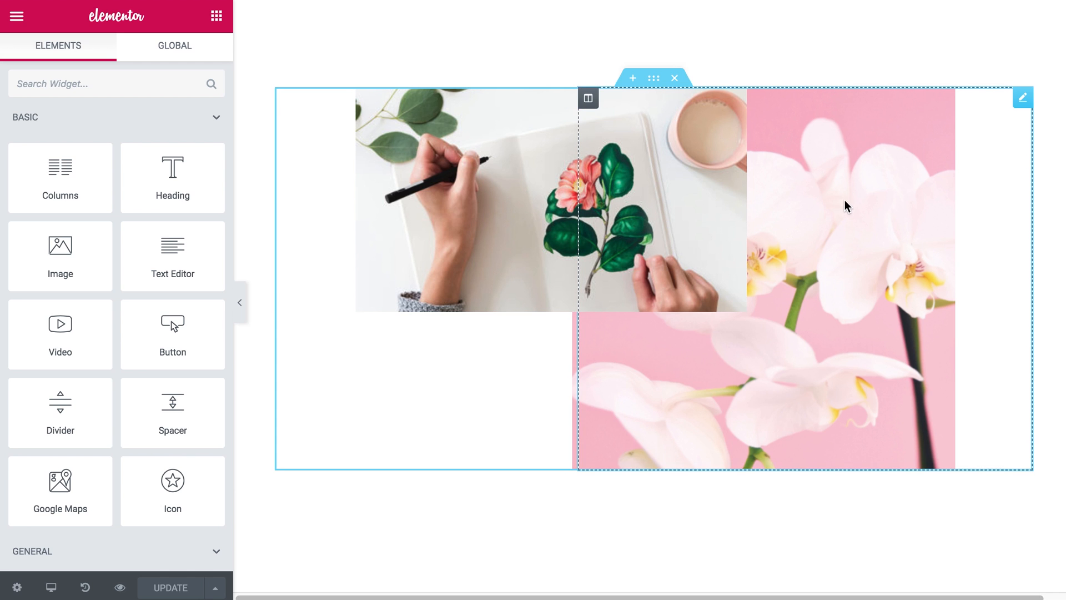
click(1024, 97)
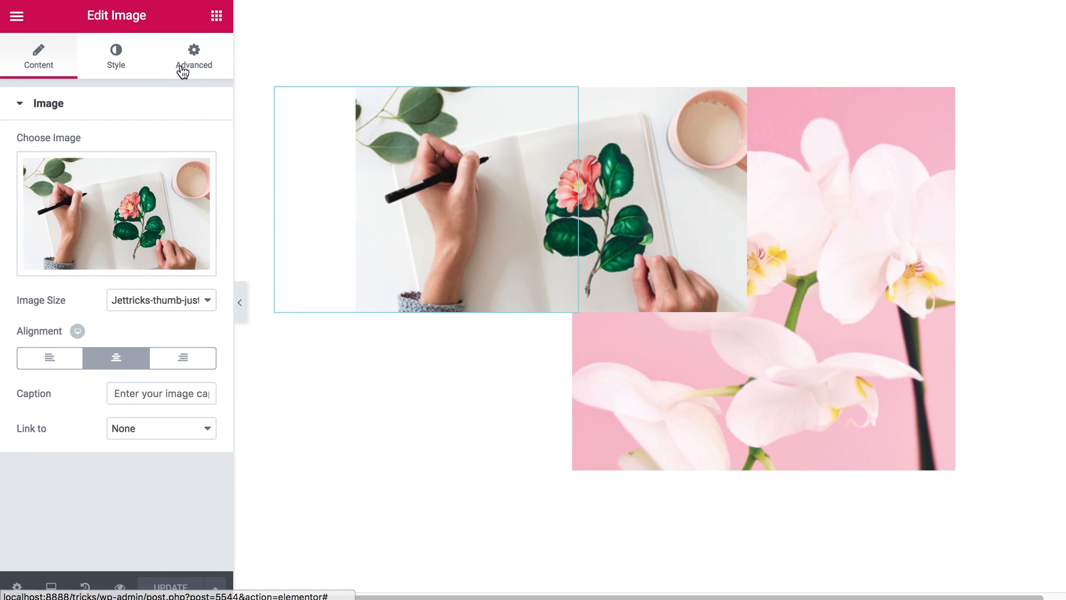
click(194, 57)
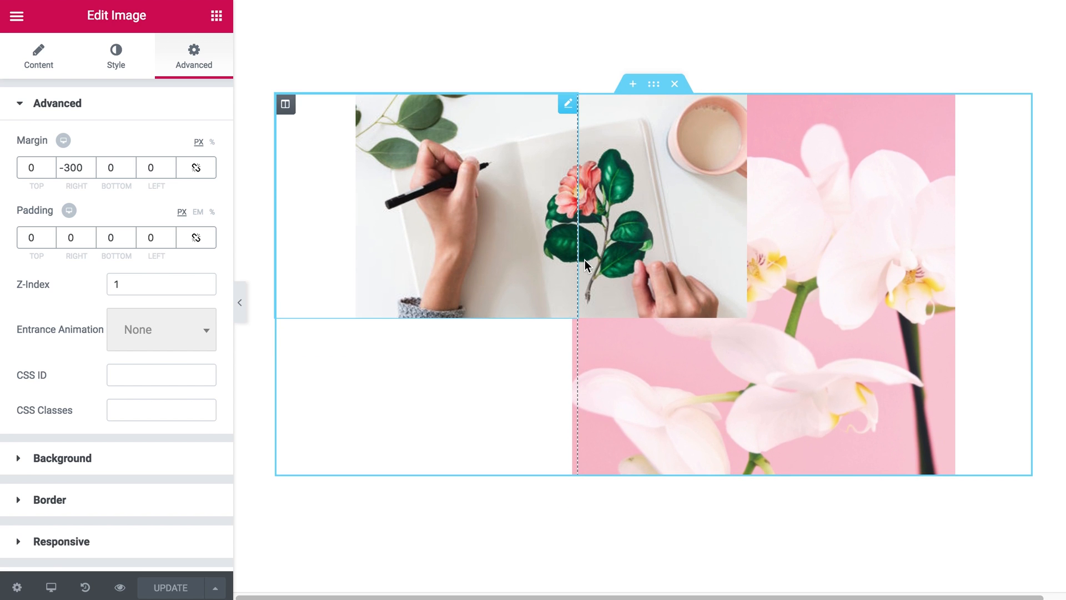
mouse_move(482, 291)
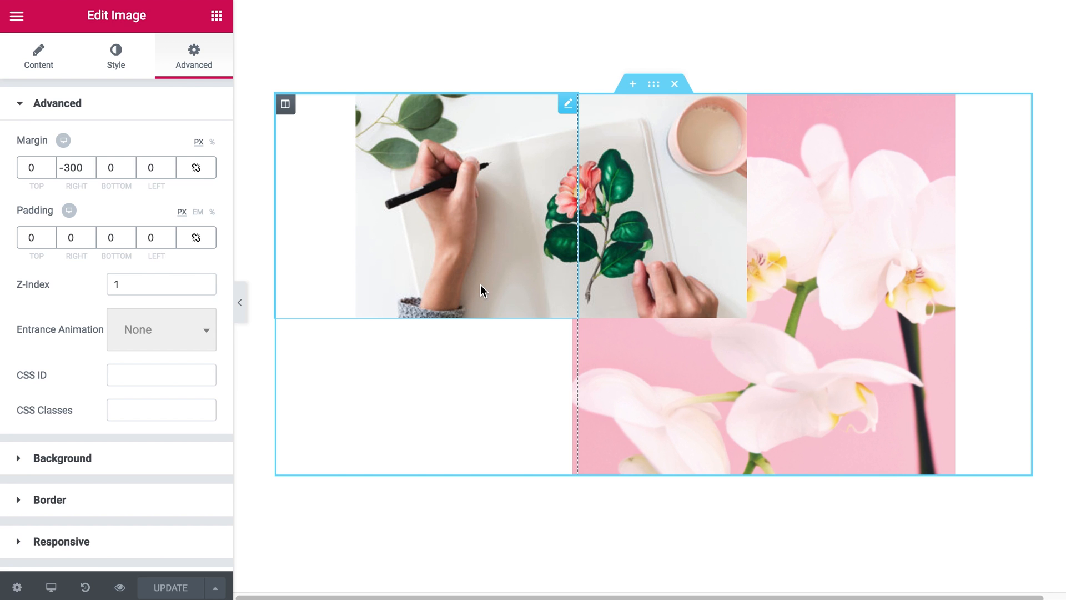
scroll(down, 3)
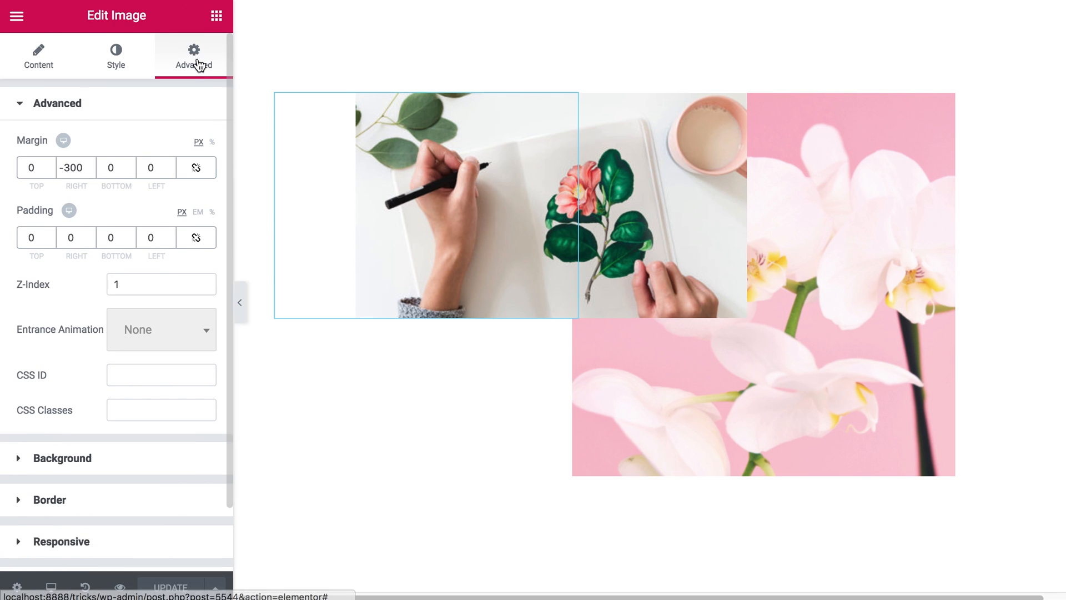
scroll(down, 3)
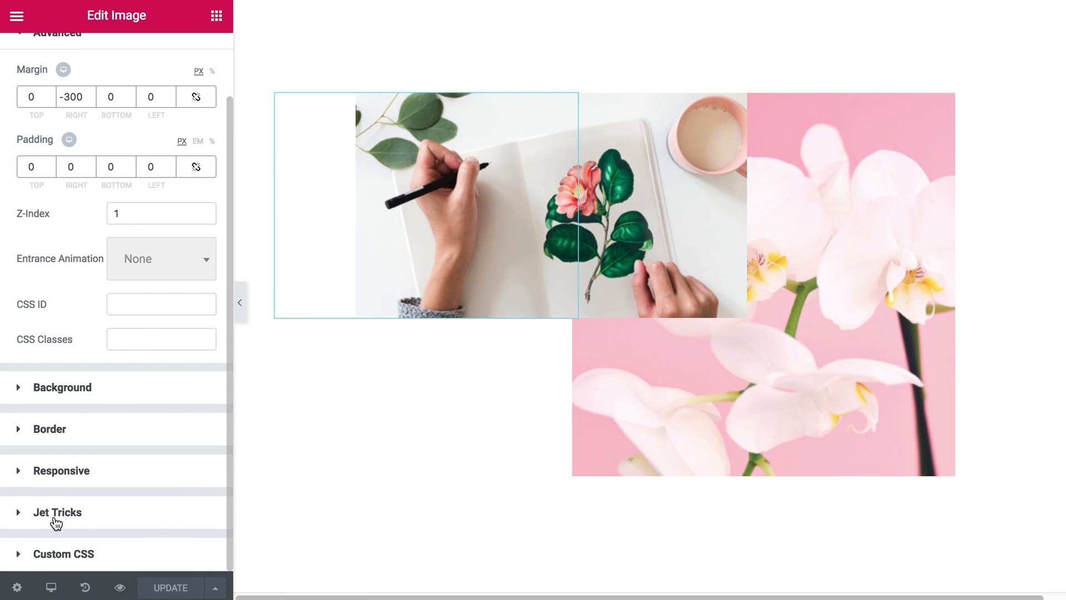
Step: Expand Jet Tricks and switch Use Parallax? to YES for the sketching-hands image
click(57, 513)
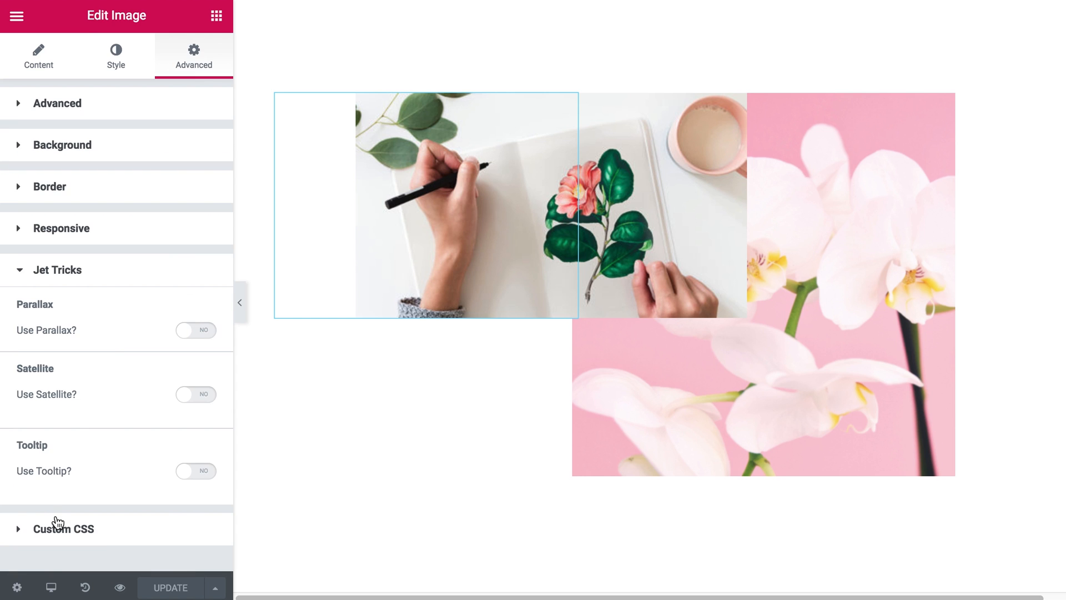
mouse_move(52, 304)
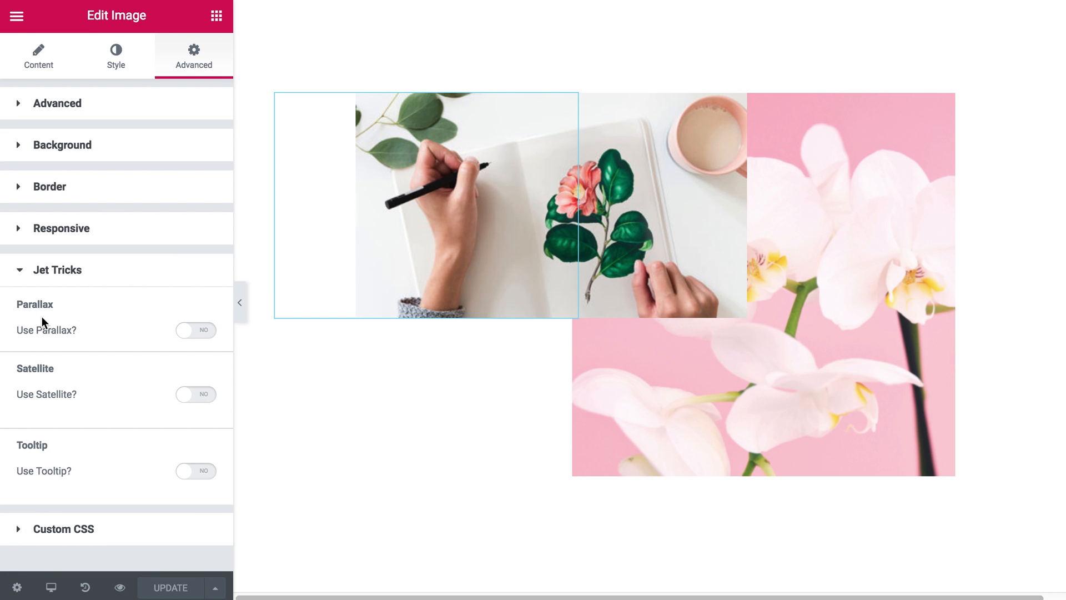
click(196, 329)
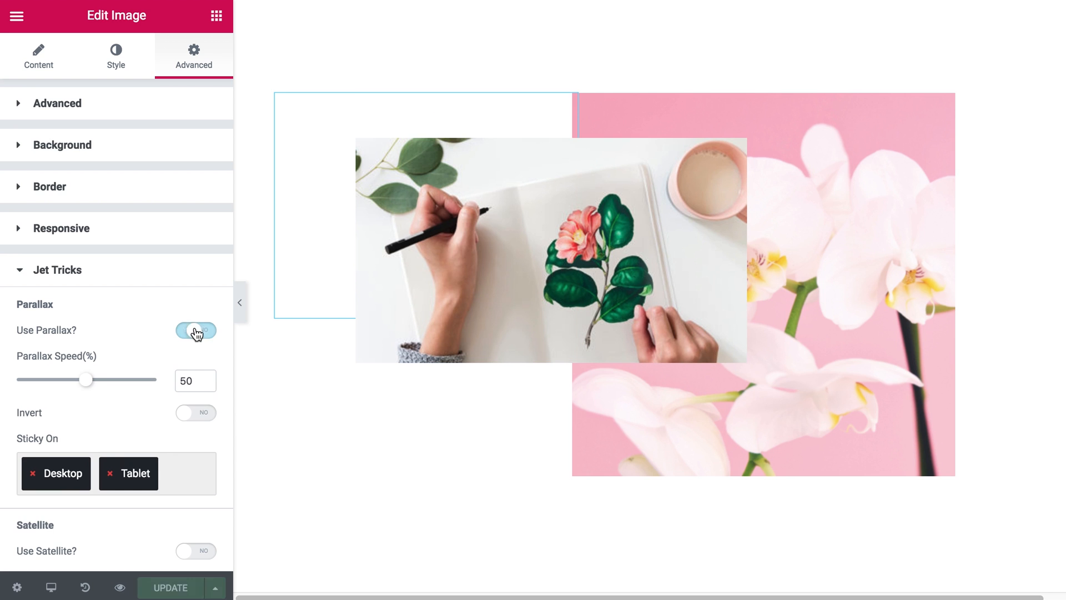
click(195, 330)
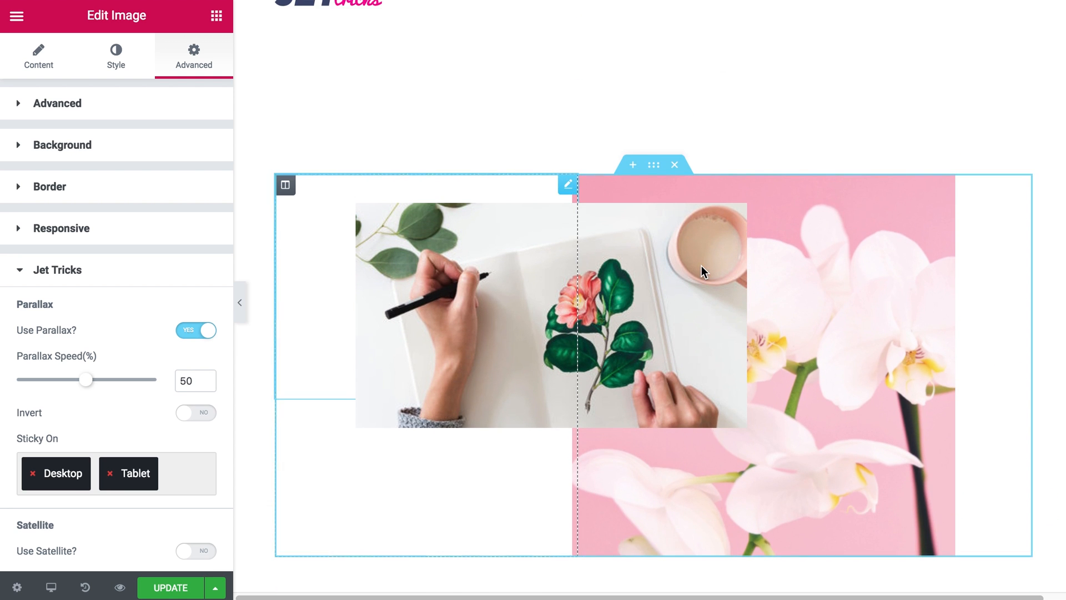
scroll(down, 3)
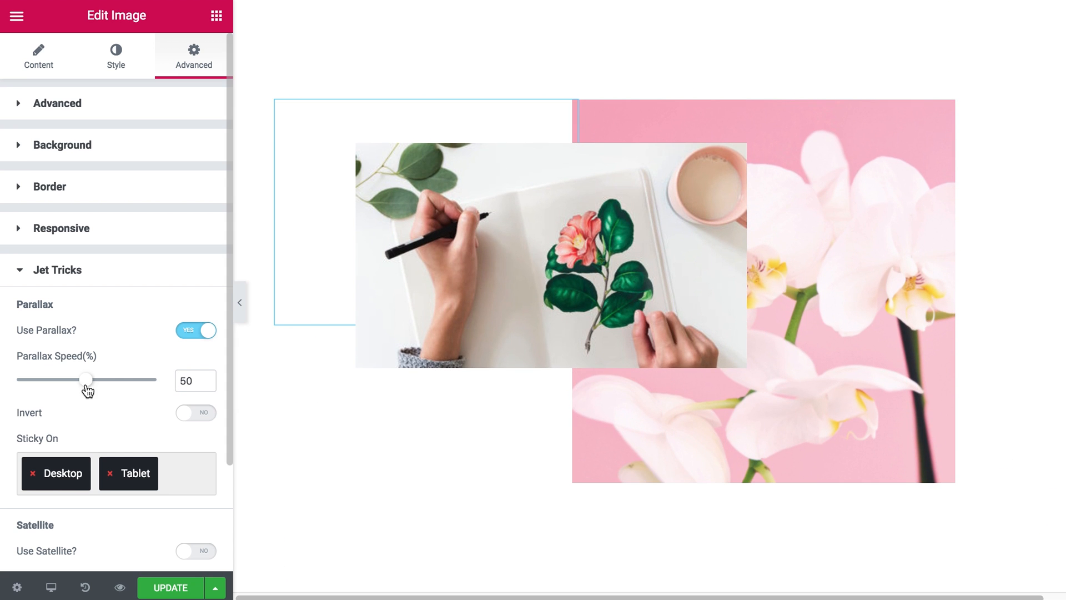
Step: Set the notebook image's parallax speed to 70%, keeping it on desktop and tablet only
drag(82, 379, 107, 380)
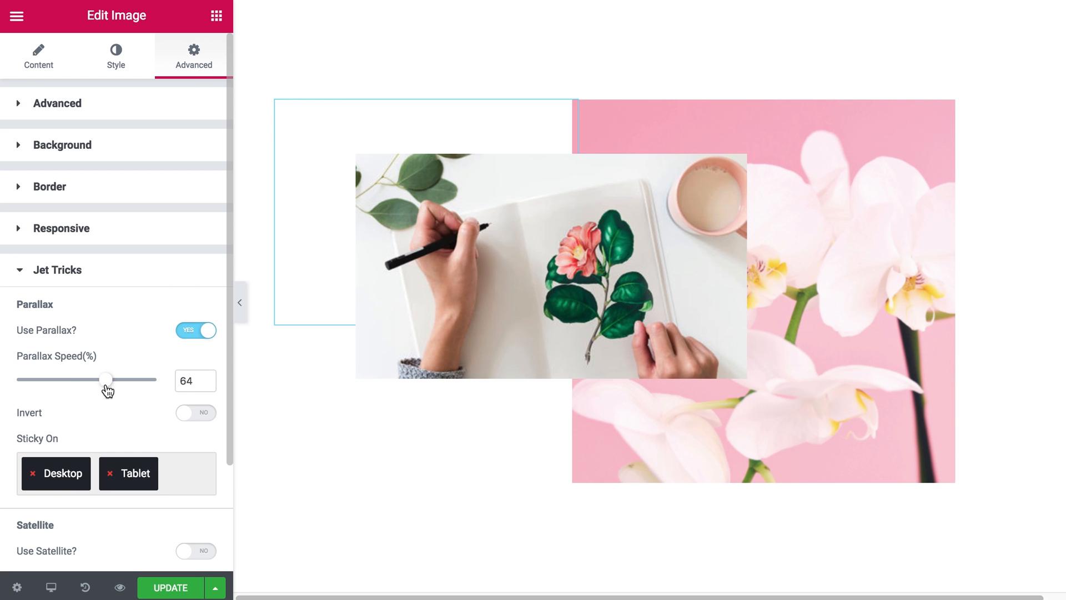
drag(107, 380, 117, 379)
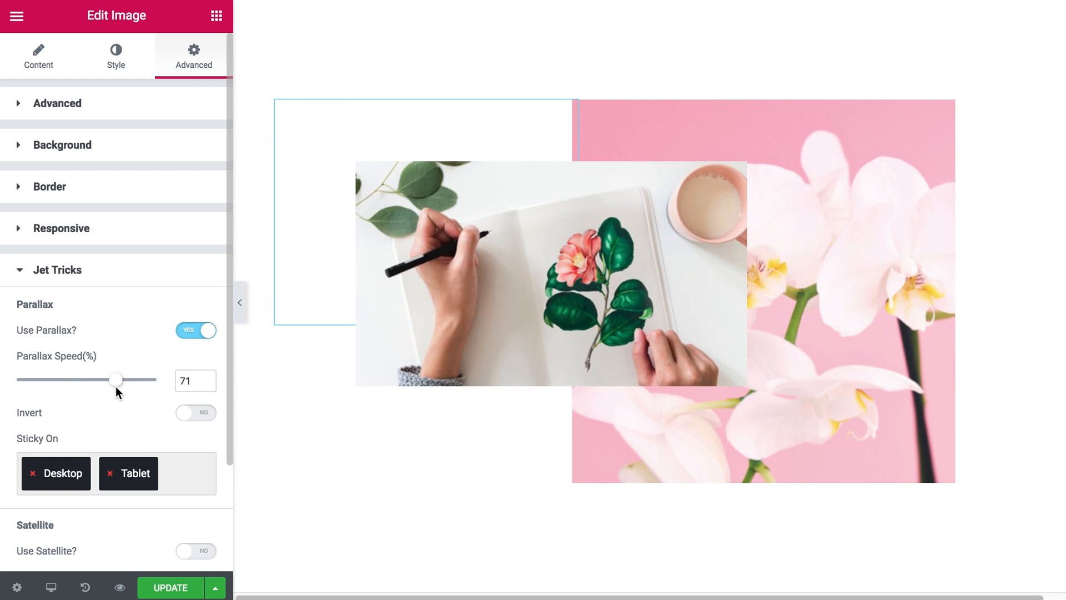
drag(119, 380, 113, 379)
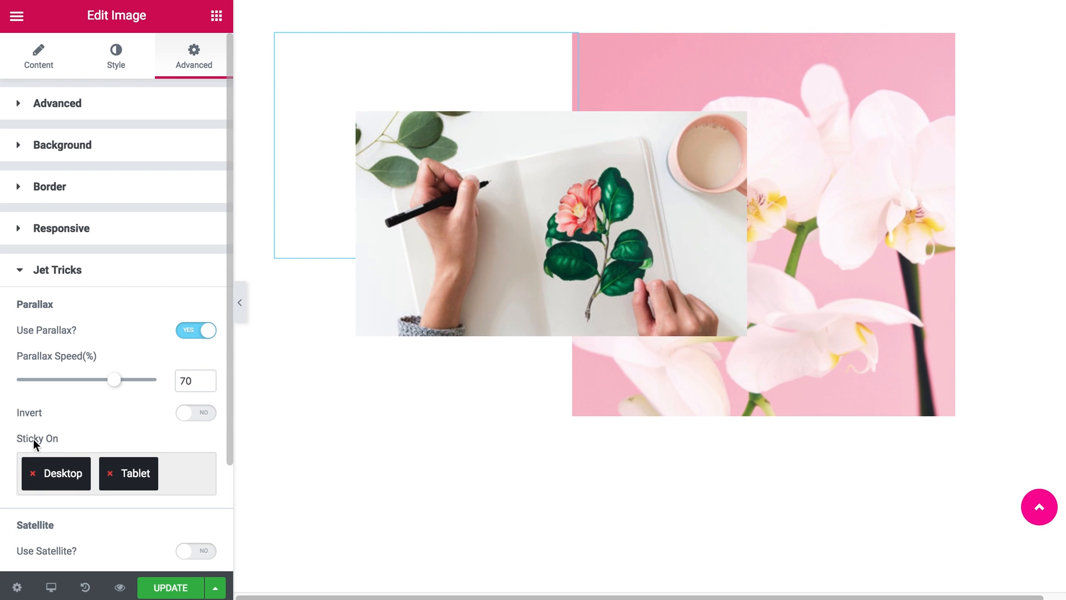
mouse_move(158, 479)
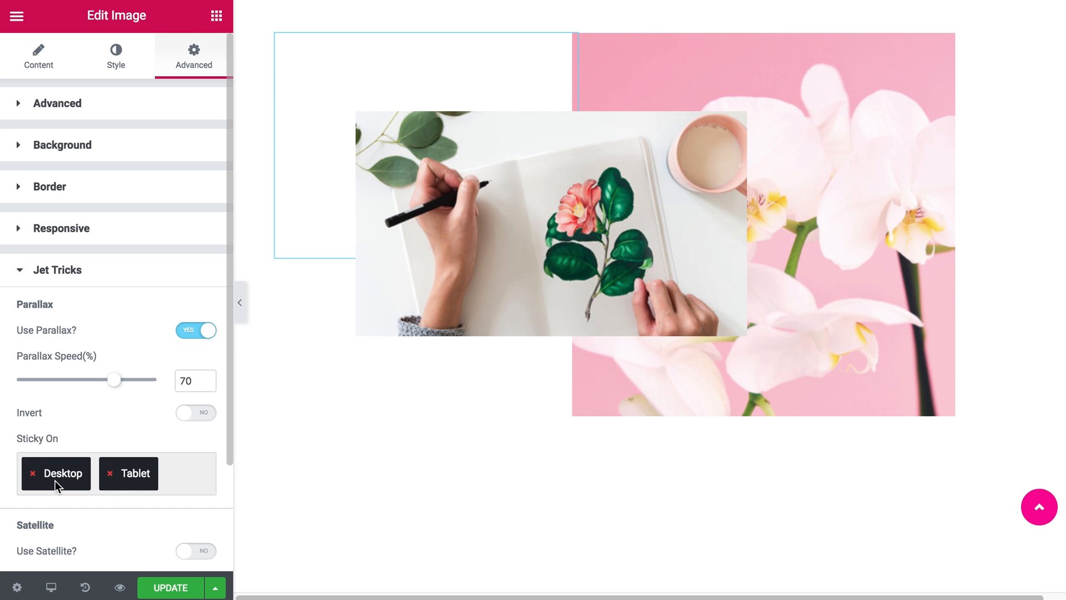
mouse_move(124, 478)
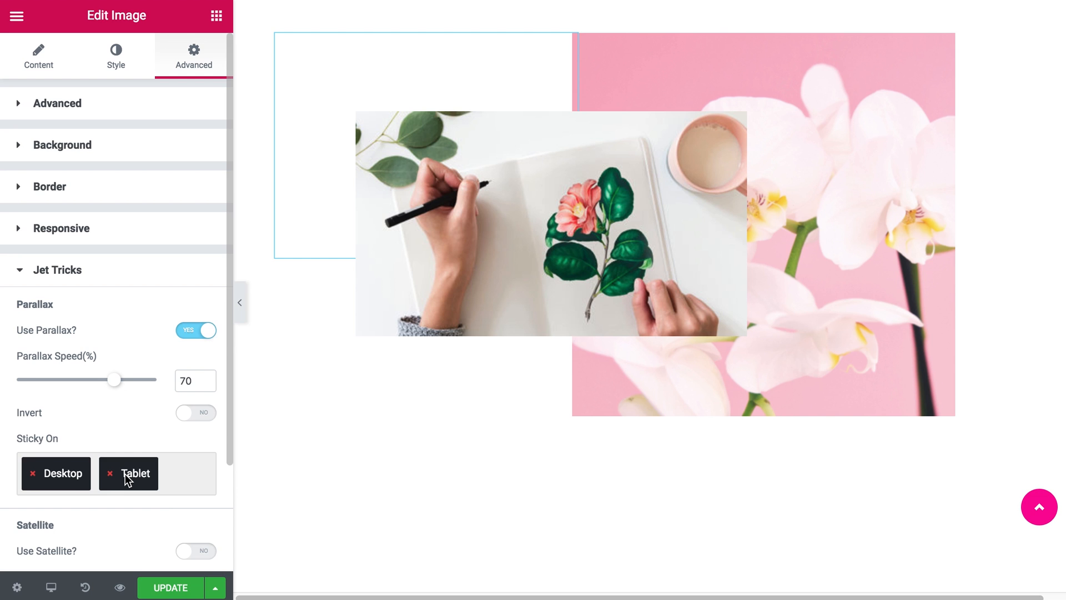
mouse_move(135, 473)
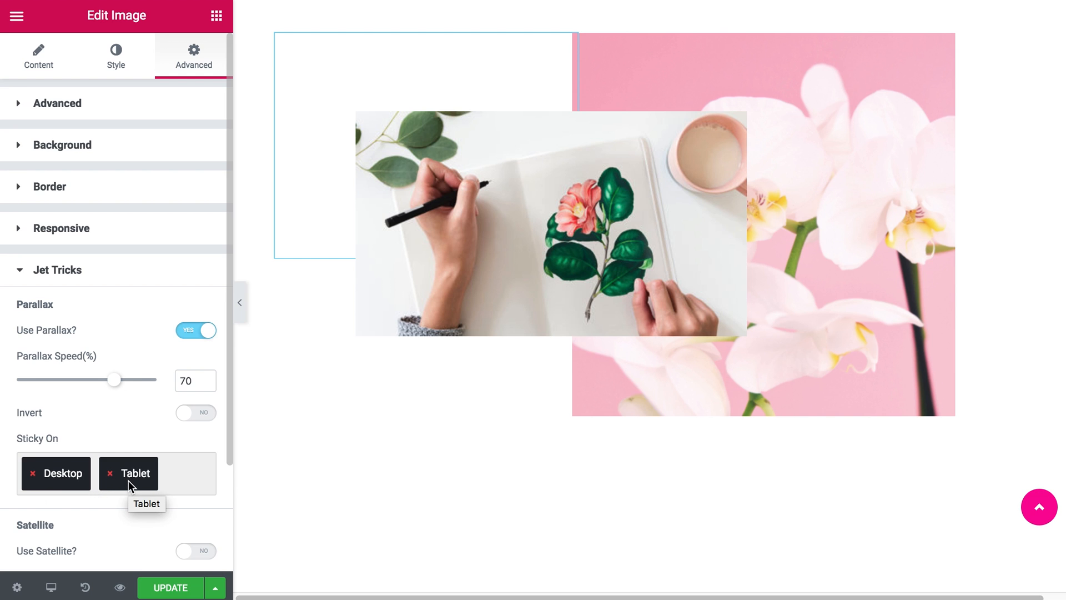
click(191, 474)
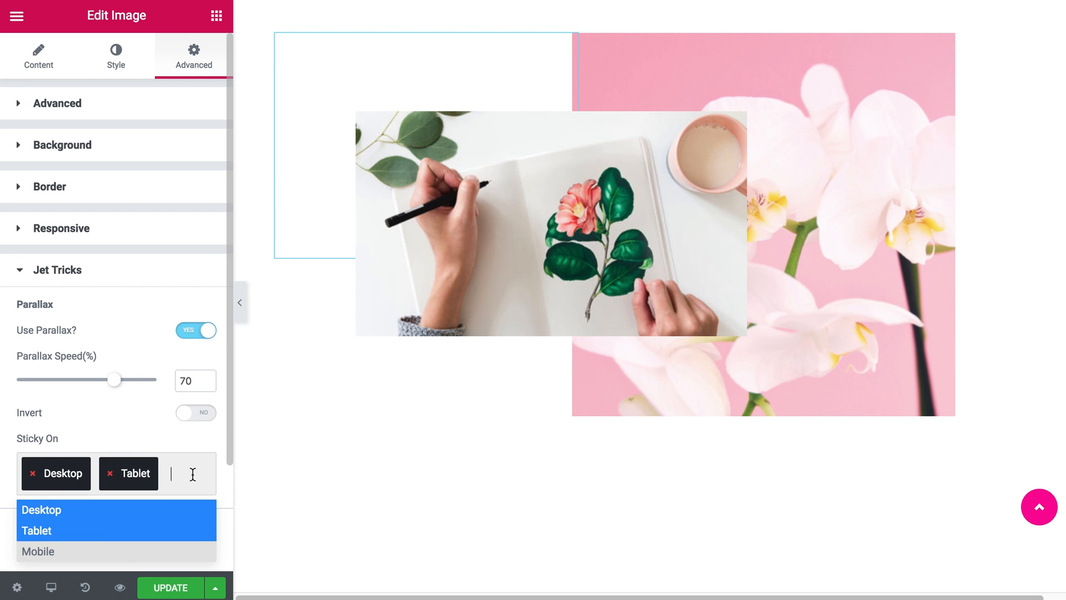
click(286, 417)
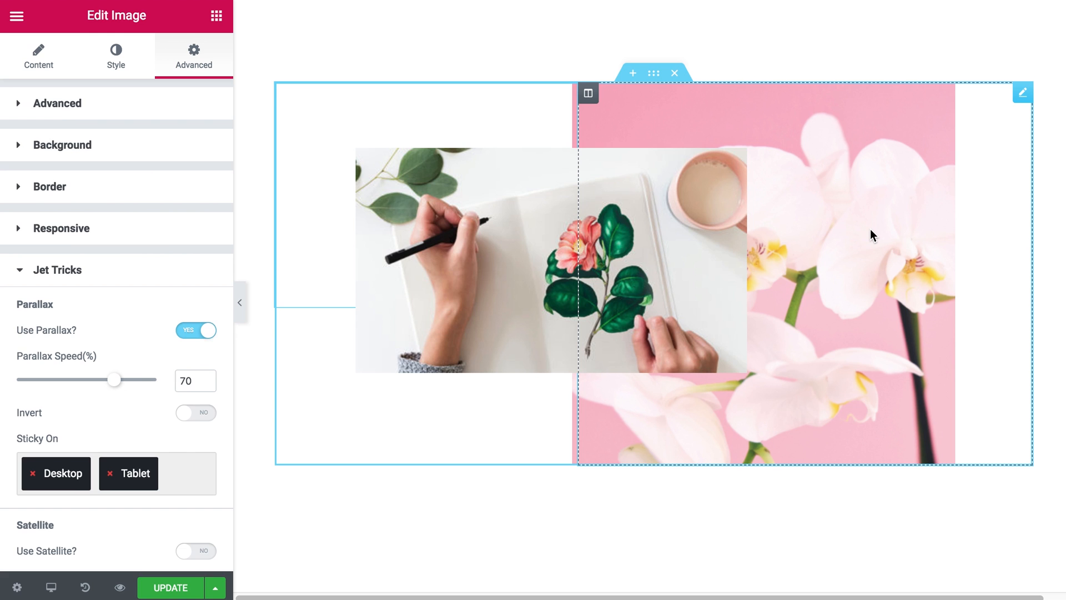
Step: Select the orchid image and enable its Jet Tricks parallax at 70% speed
click(39, 56)
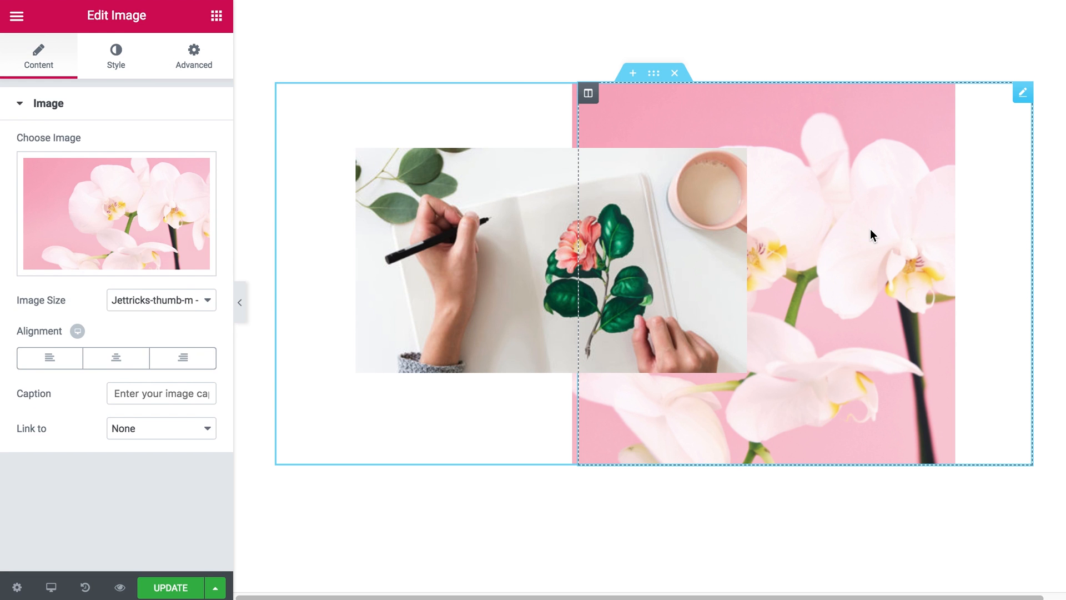
click(193, 56)
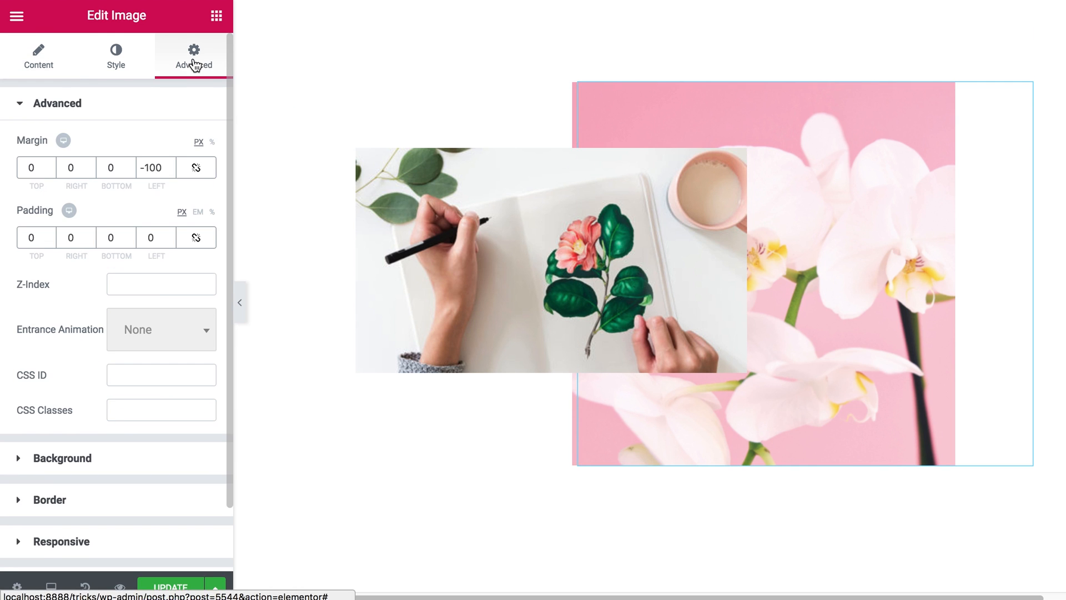
scroll(down, 3)
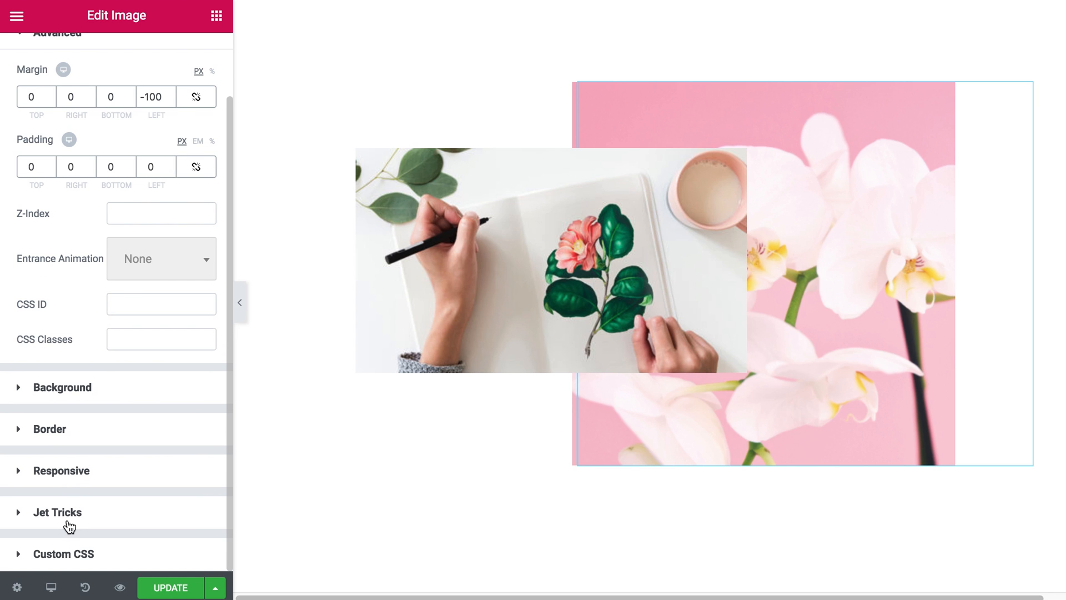
click(57, 512)
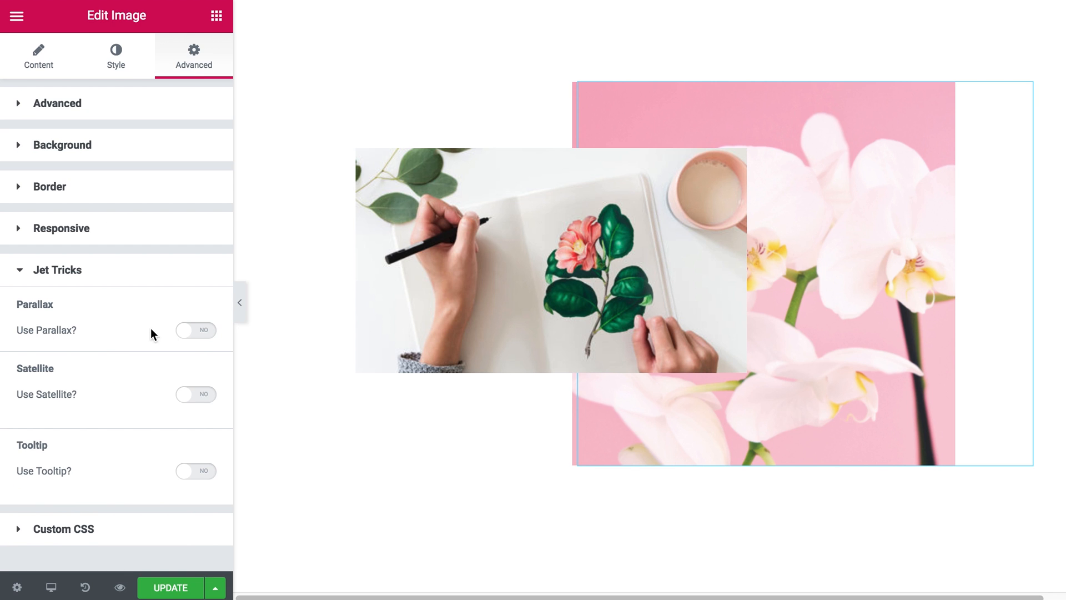
click(195, 330)
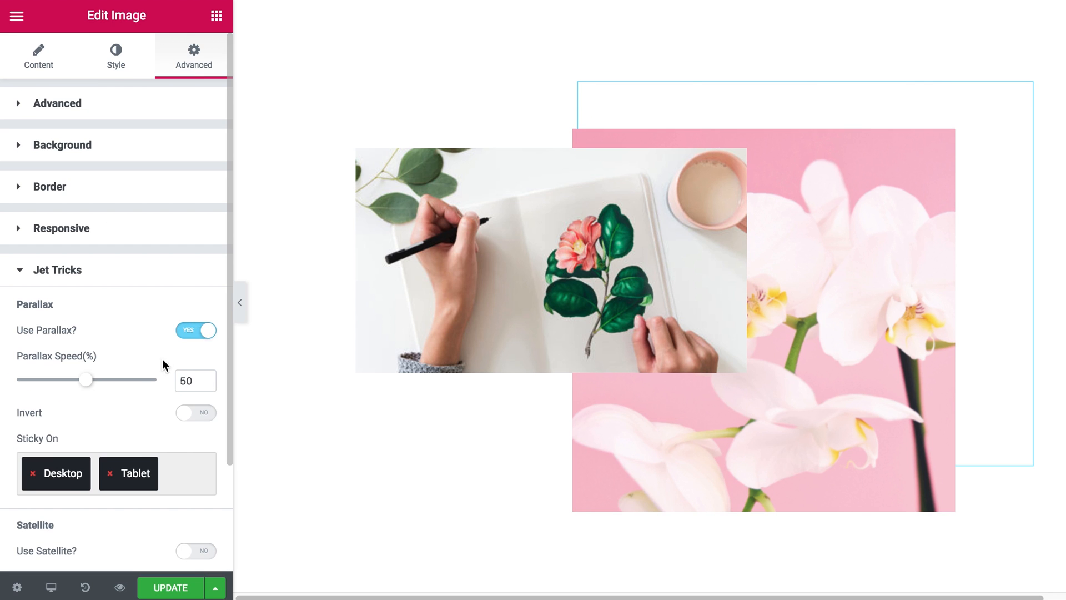
click(195, 379)
text(70)
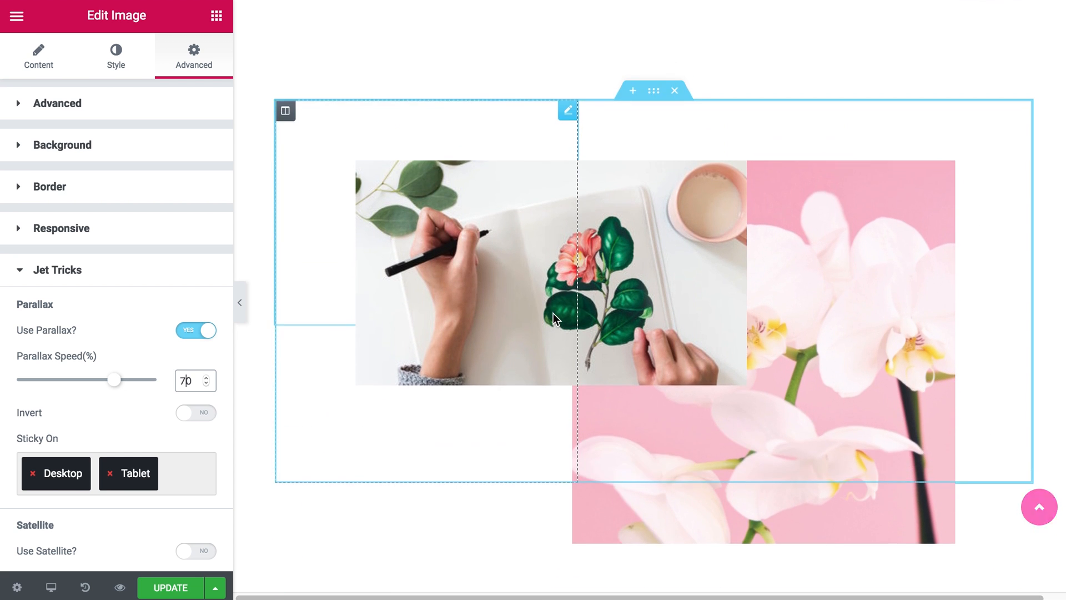
scroll(down, 3)
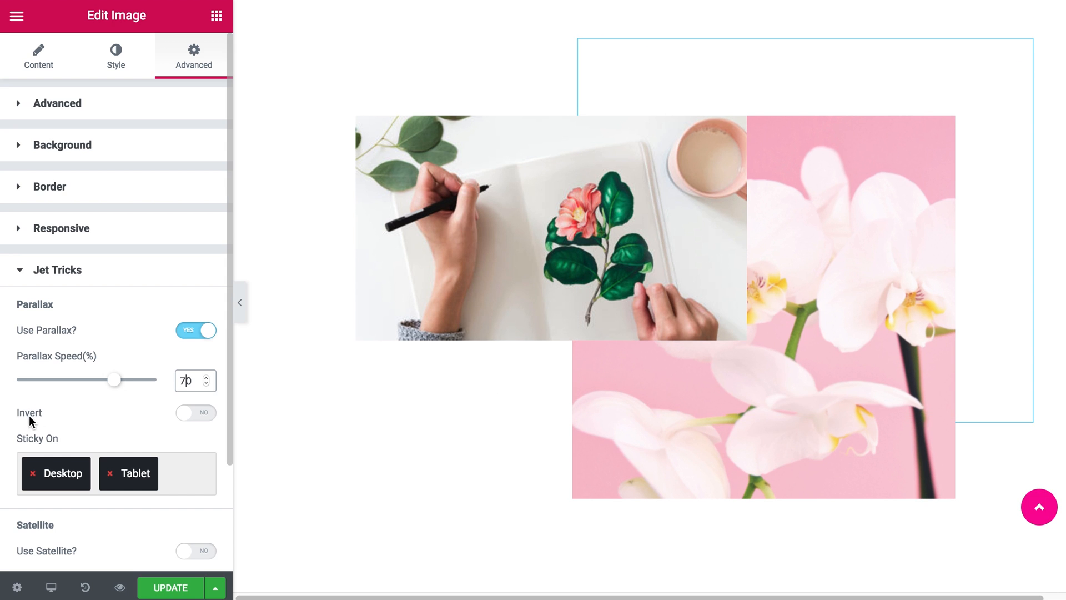
Step: Toggle Invert to Yes in the orchid image's Jet Tricks parallax settings
click(195, 412)
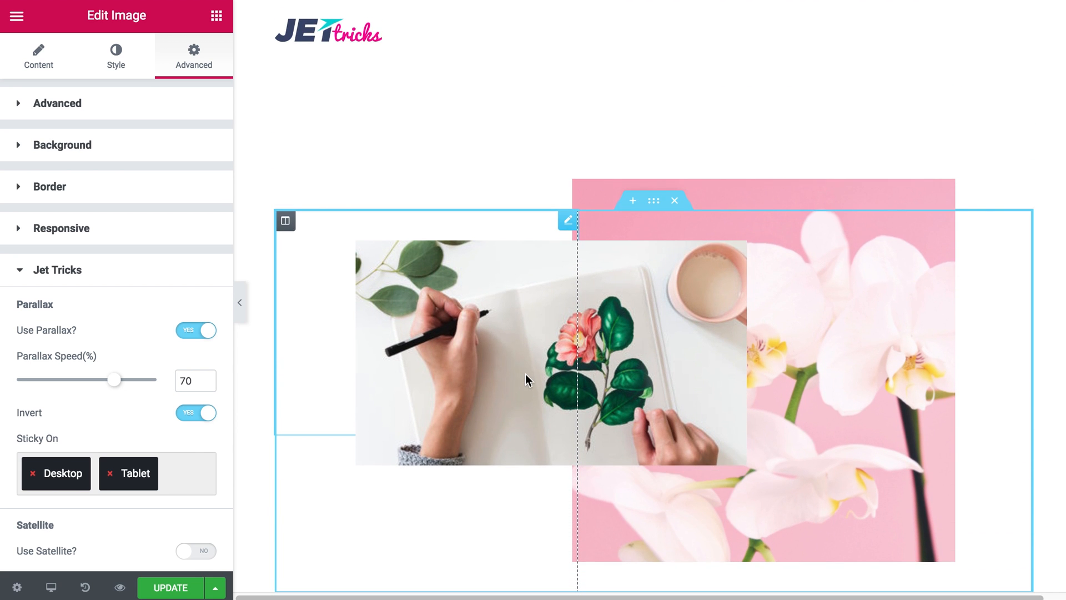
mouse_move(527, 338)
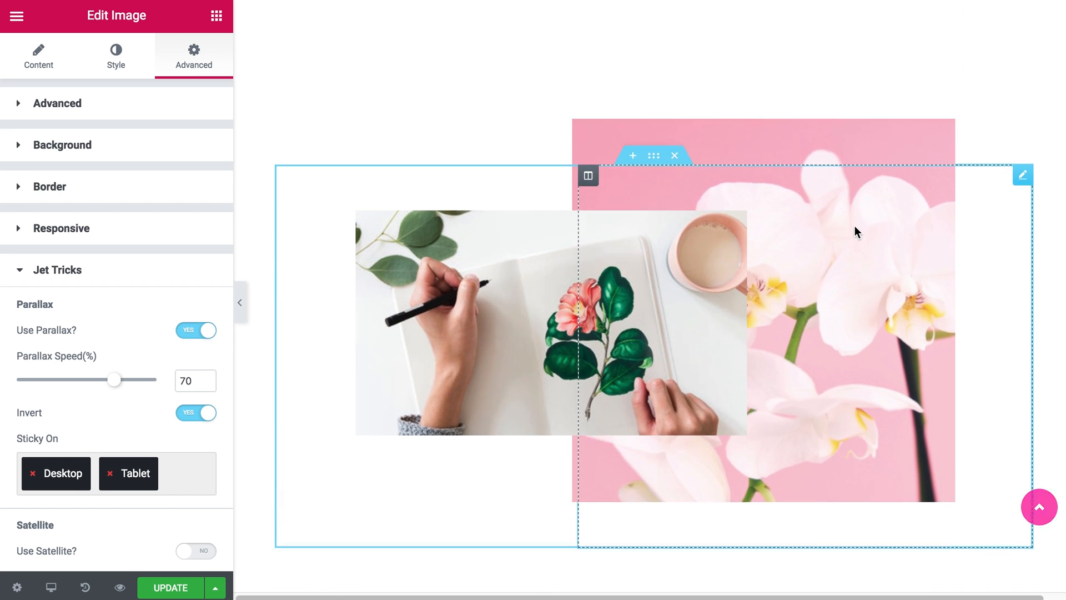
scroll(down, 3)
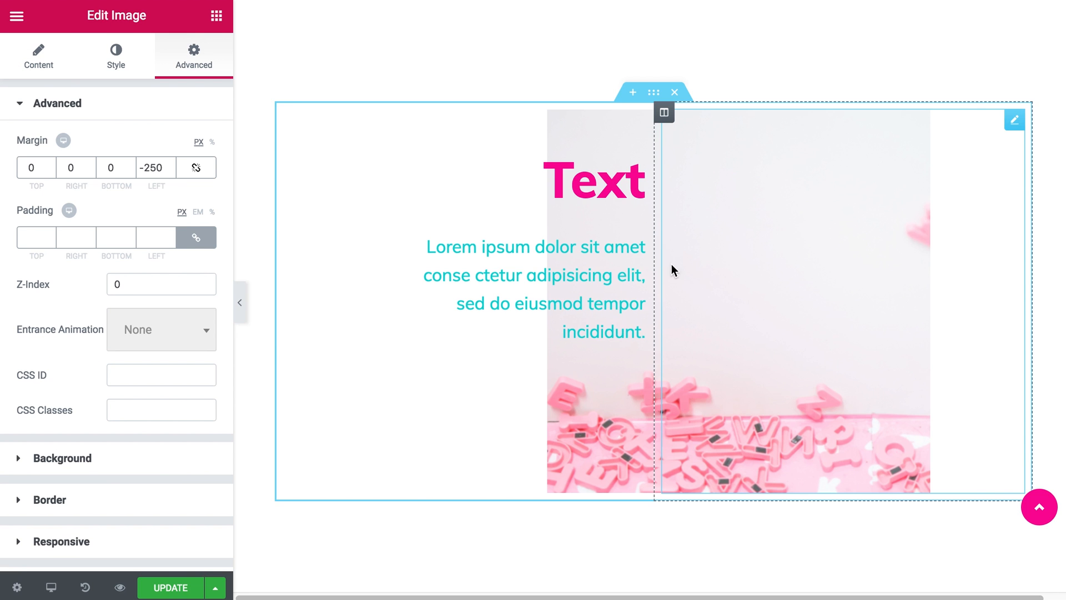
Step: Set up inverted 50% parallax on the pink letters image, then select the Text heading
click(595, 180)
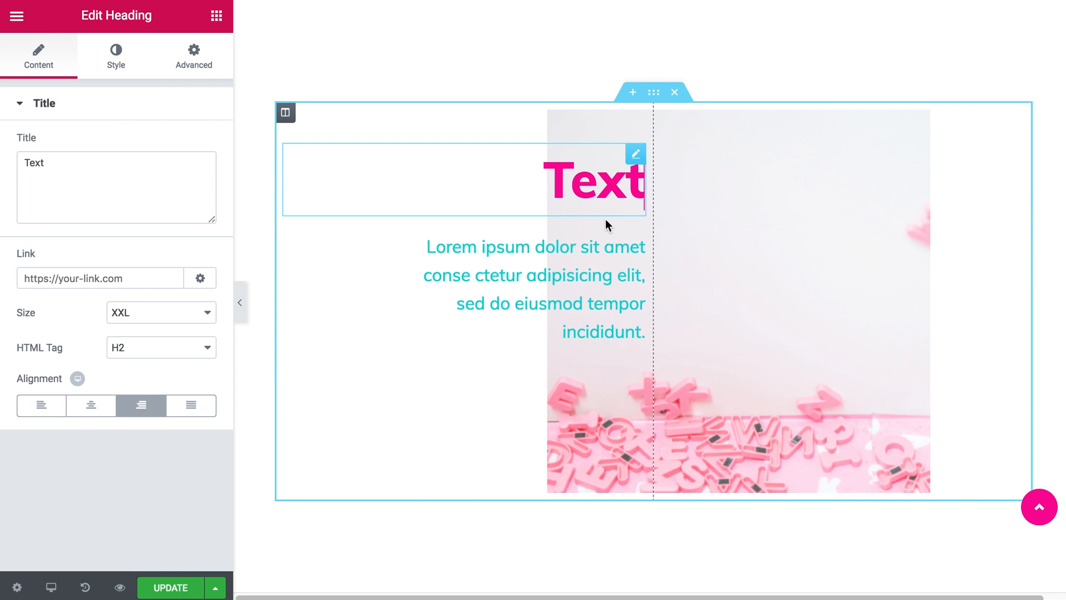
click(534, 289)
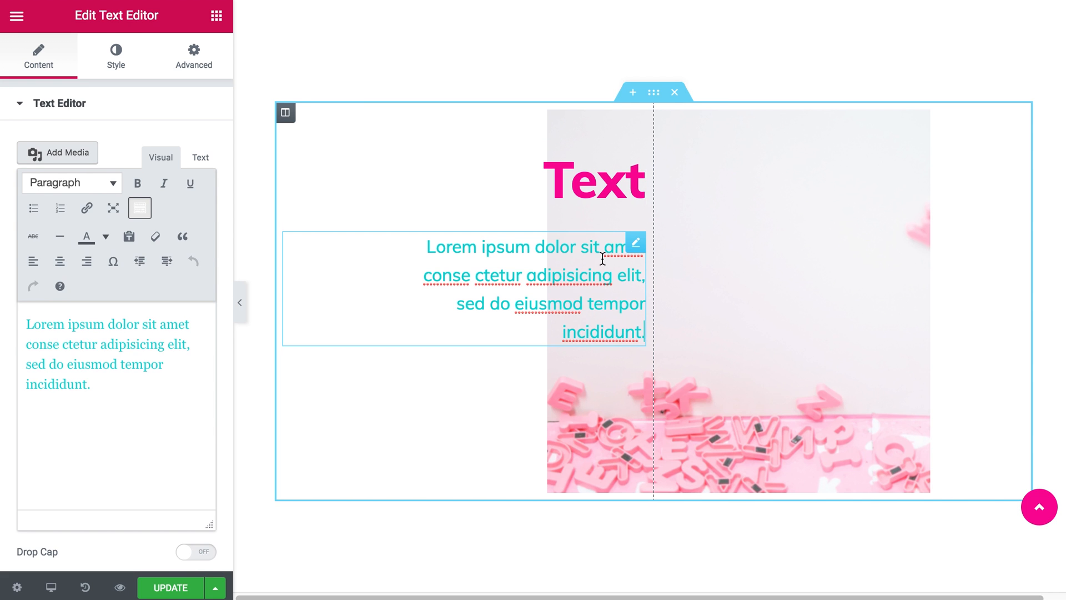
click(843, 306)
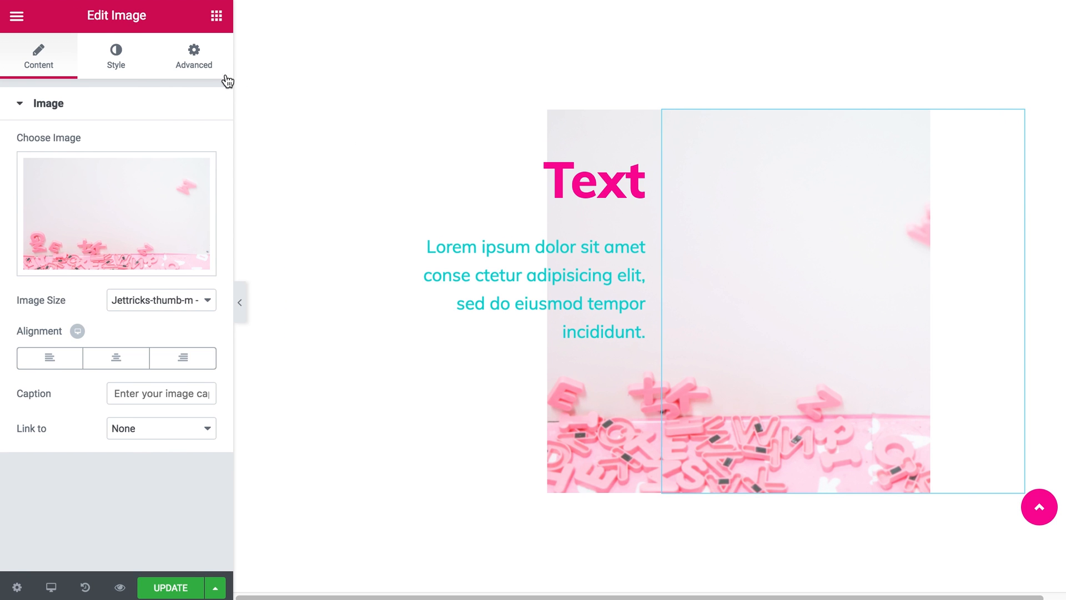
click(193, 57)
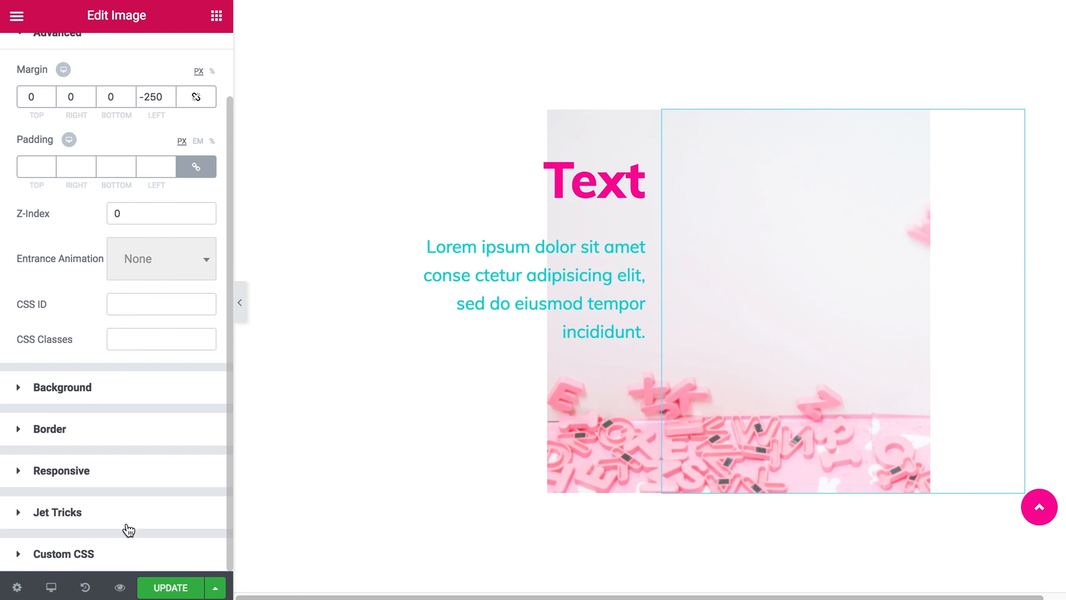
click(196, 330)
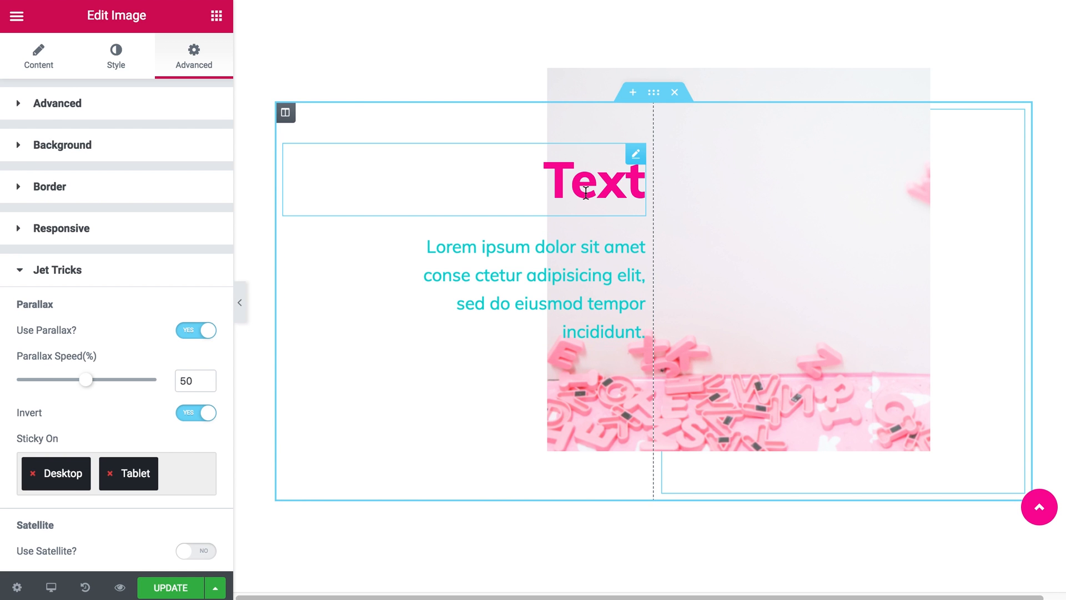
click(594, 179)
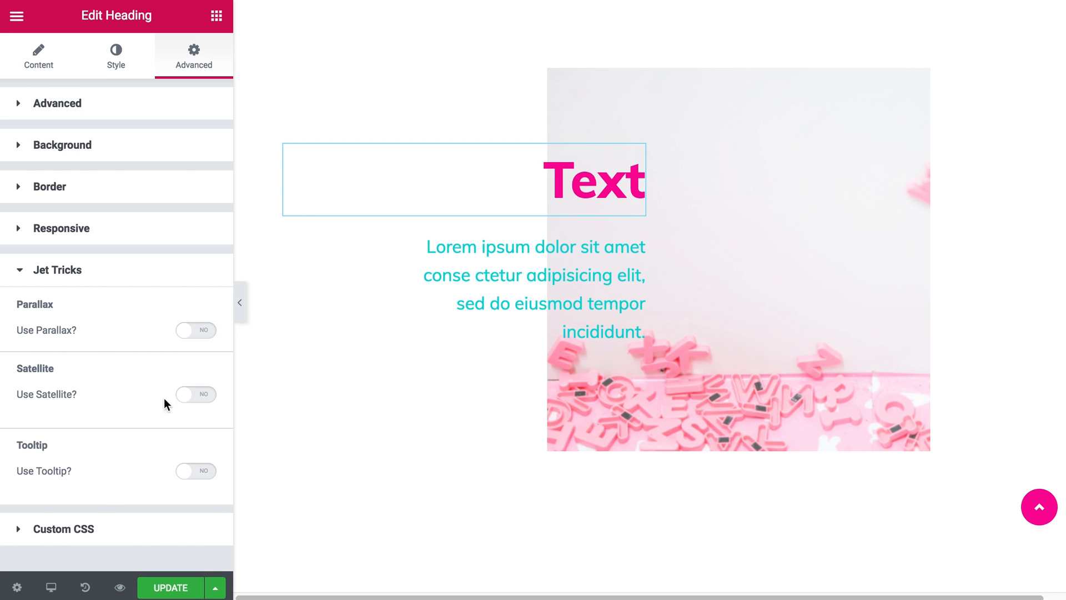
Step: Enable Use Parallax on the Text heading, then on the lorem ipsum paragraph
click(195, 330)
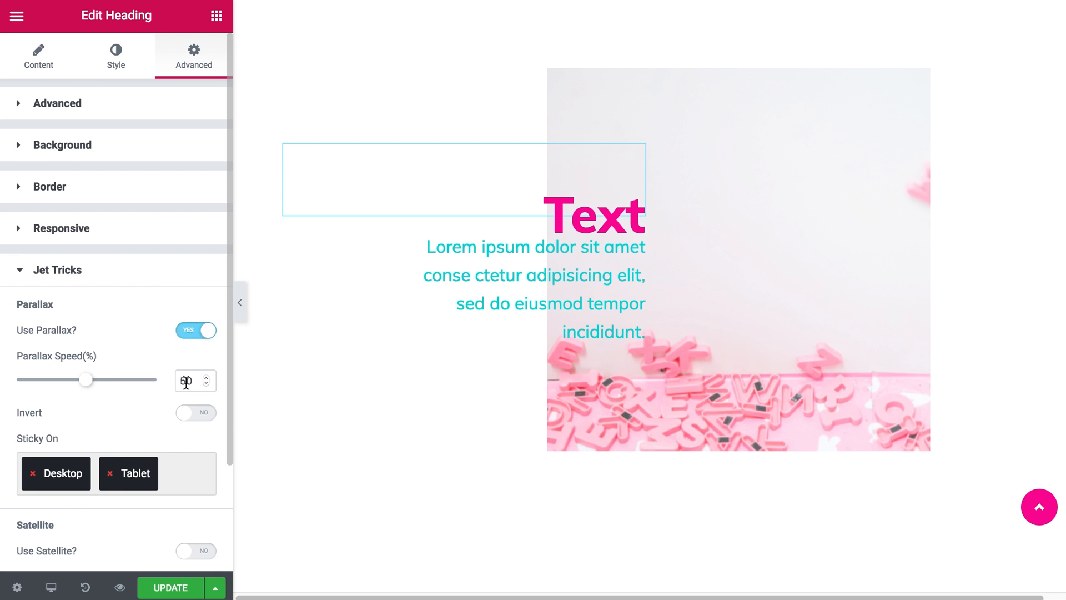
click(534, 289)
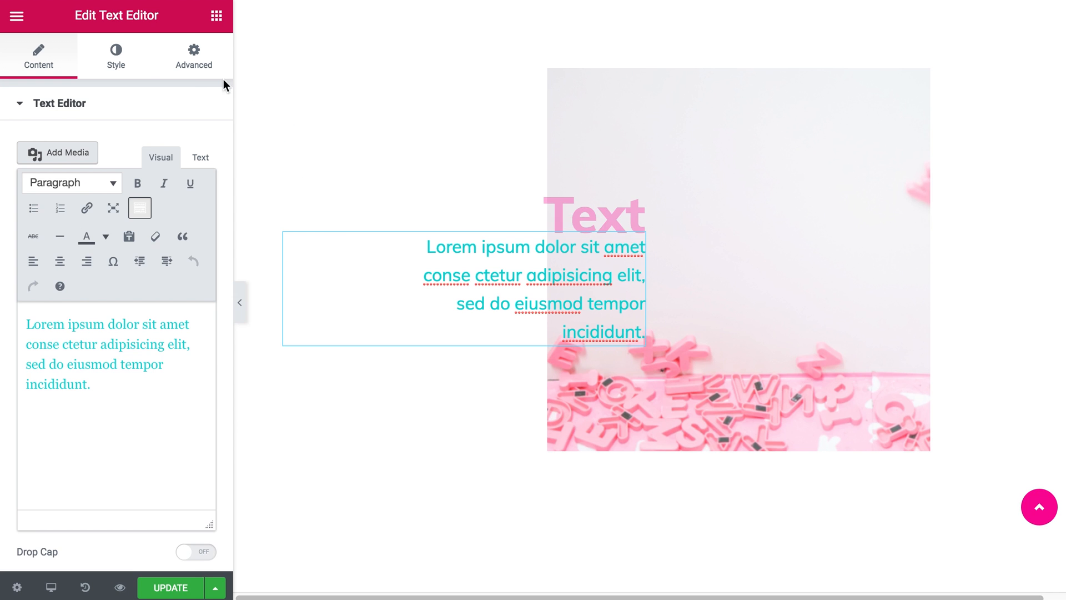
click(194, 55)
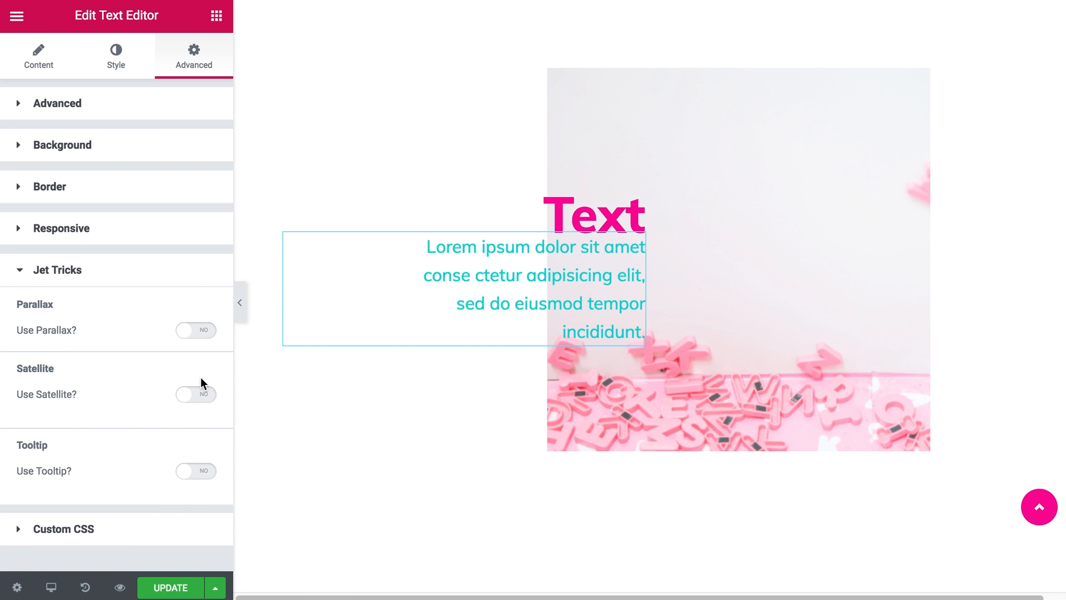
click(196, 330)
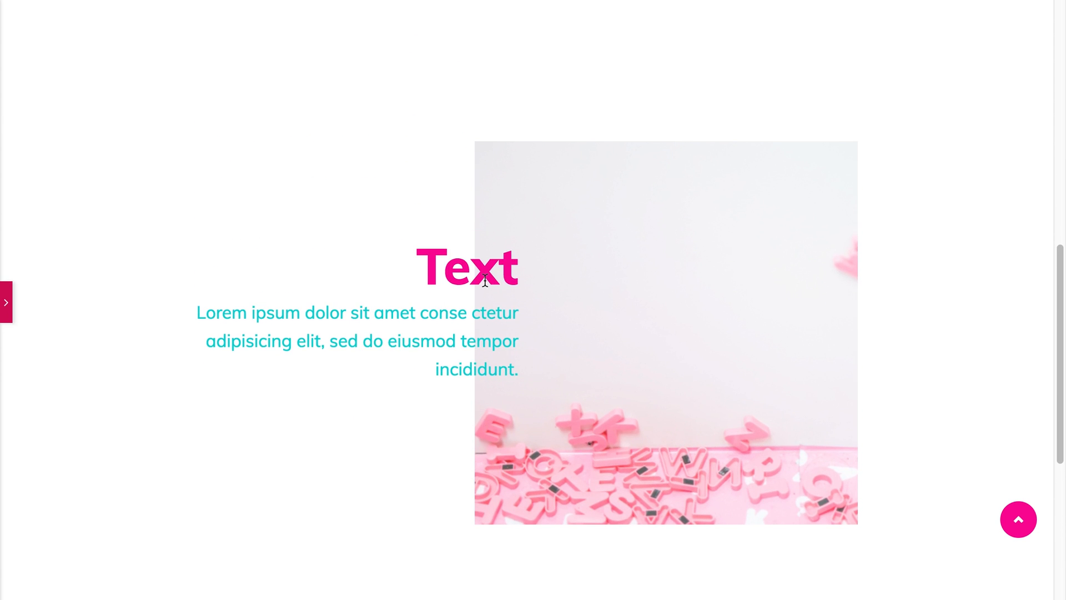
scroll(down, 3)
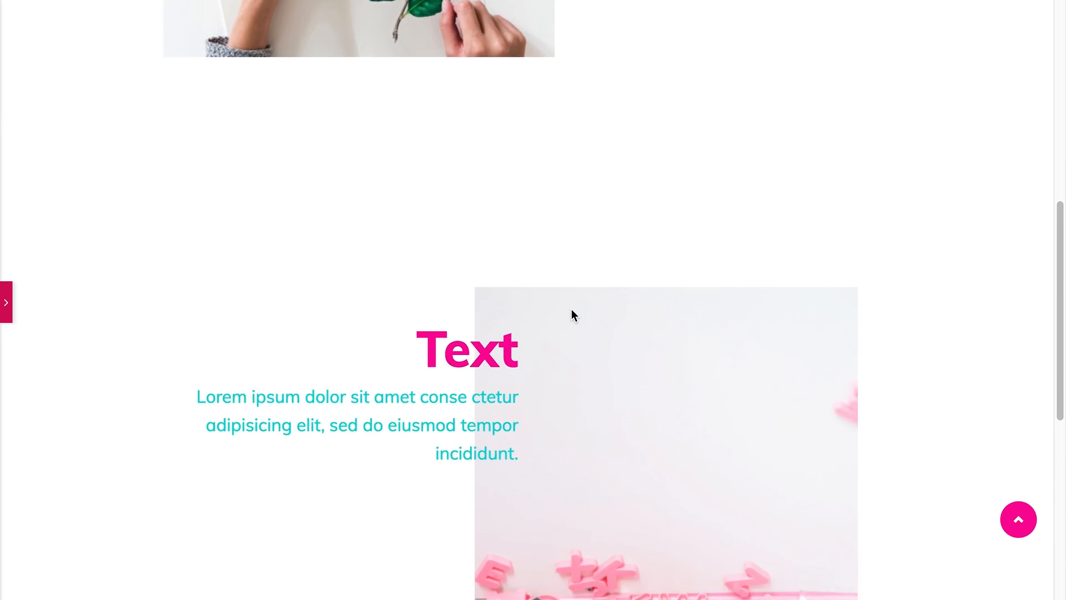
scroll(down, 3)
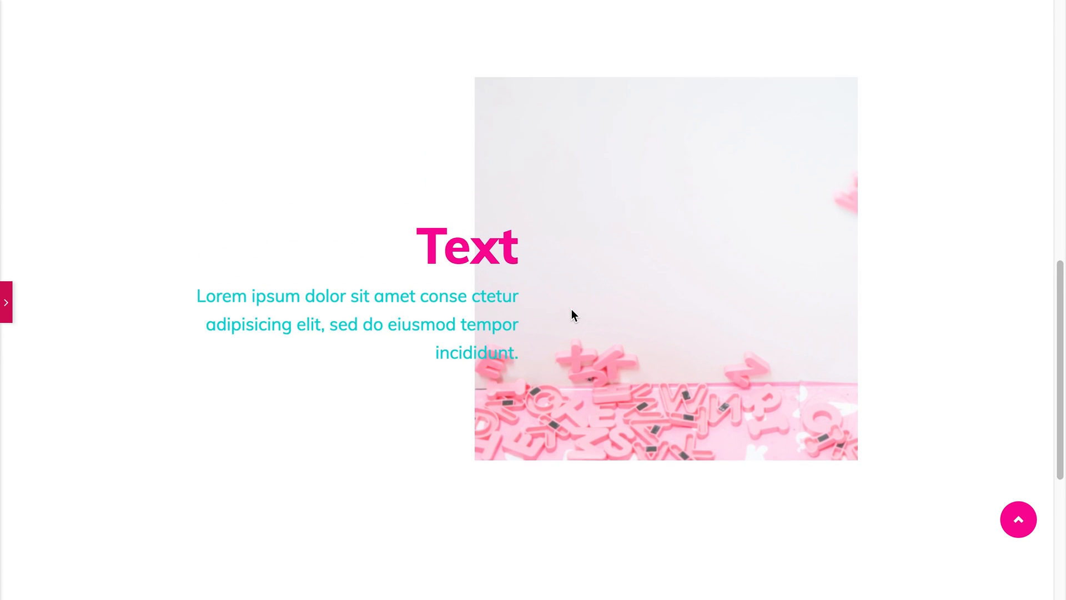
scroll(down, 3)
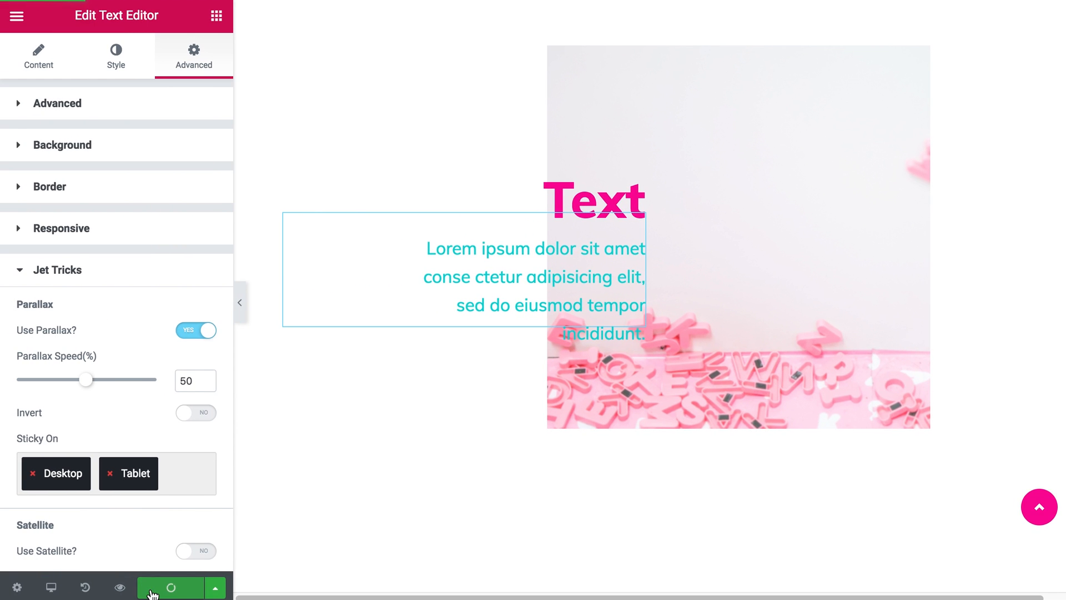
Step: Update the page and scroll the live page through the parallax image sections
click(171, 587)
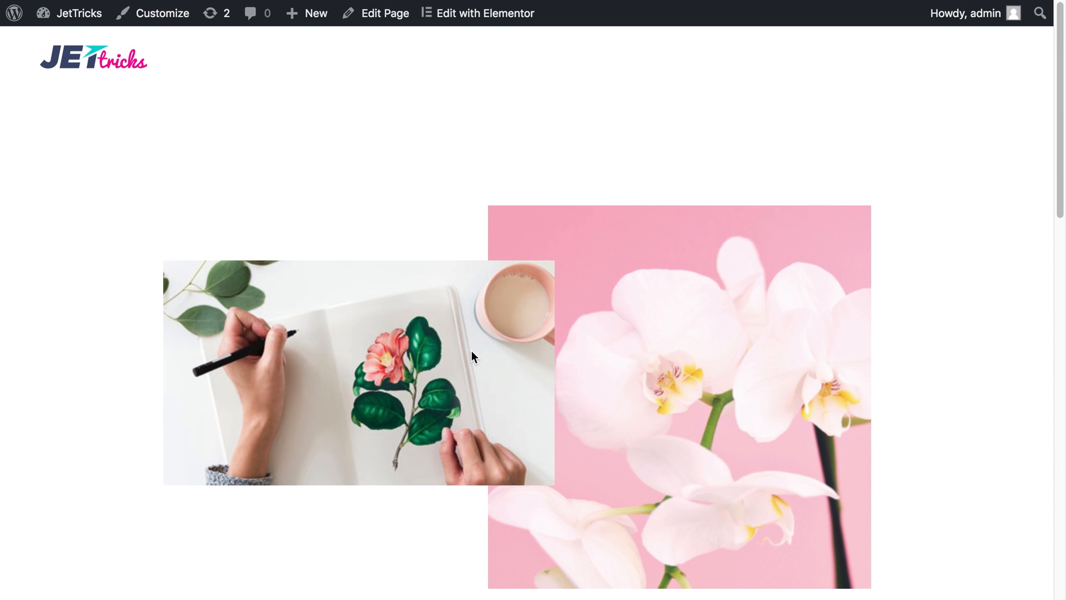
scroll(down, 3)
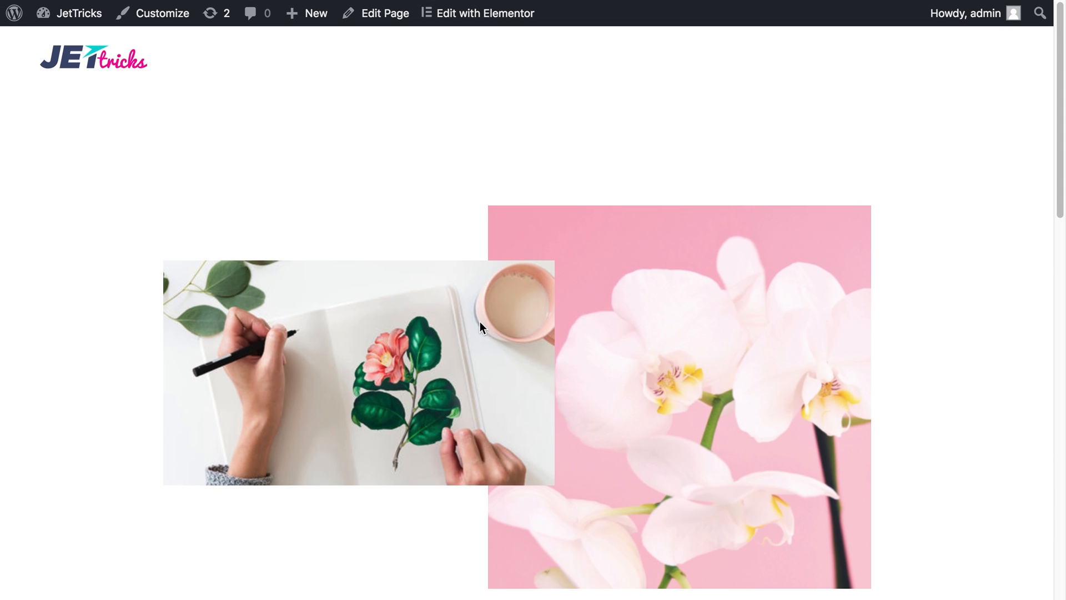
scroll(down, 3)
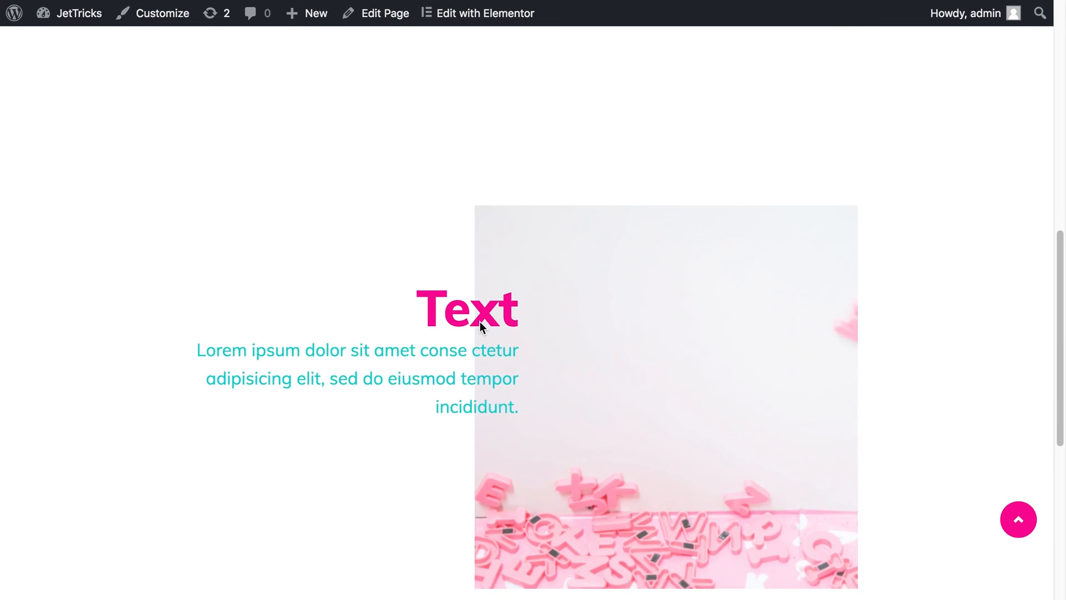
scroll(down, 3)
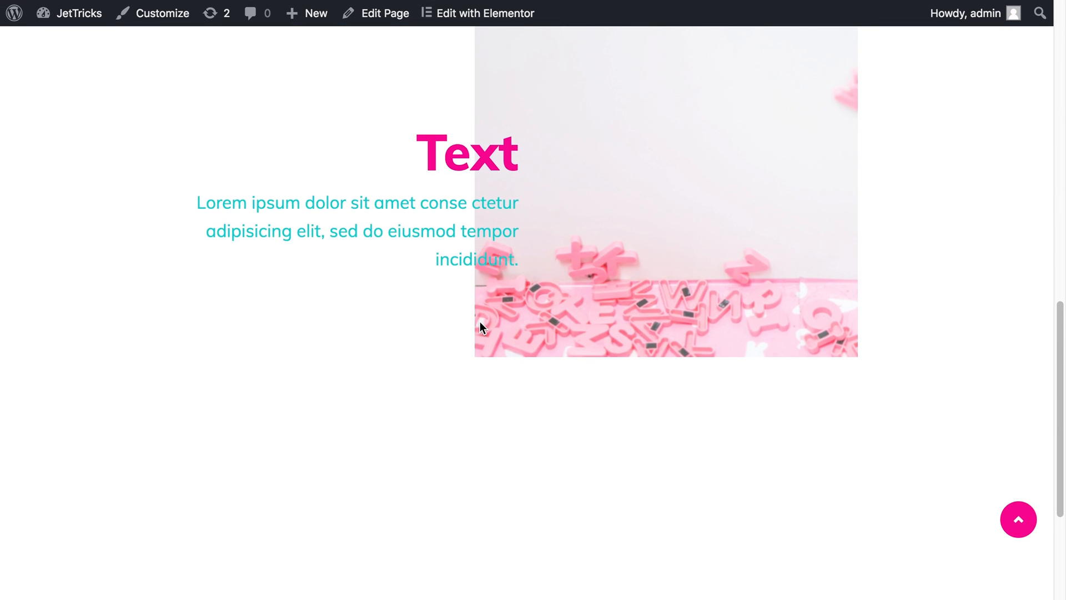